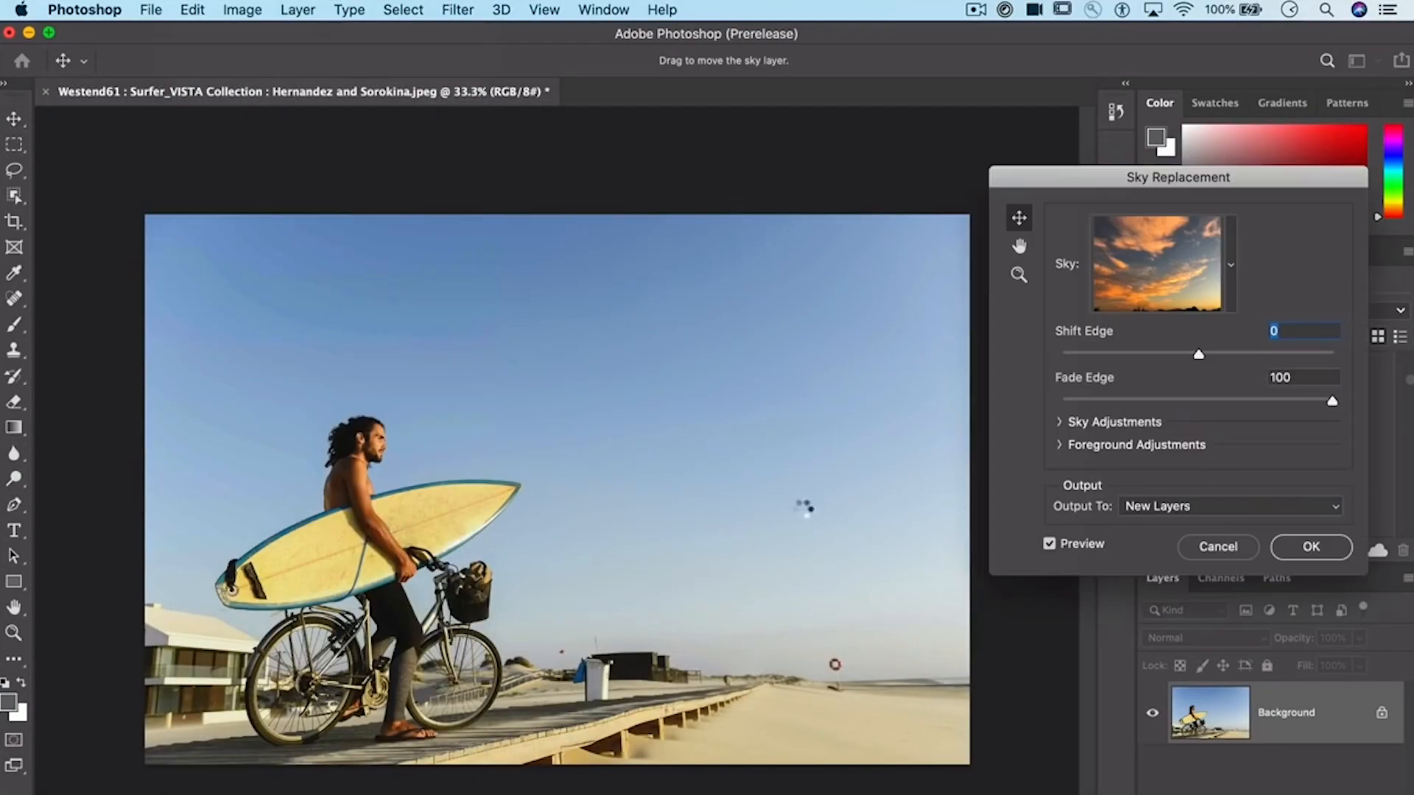
- Reach the Edit menu for Photoshop's Sky Replacement on the surfer beach photo
{"action": "left_click", "coordinate": [191, 10]}
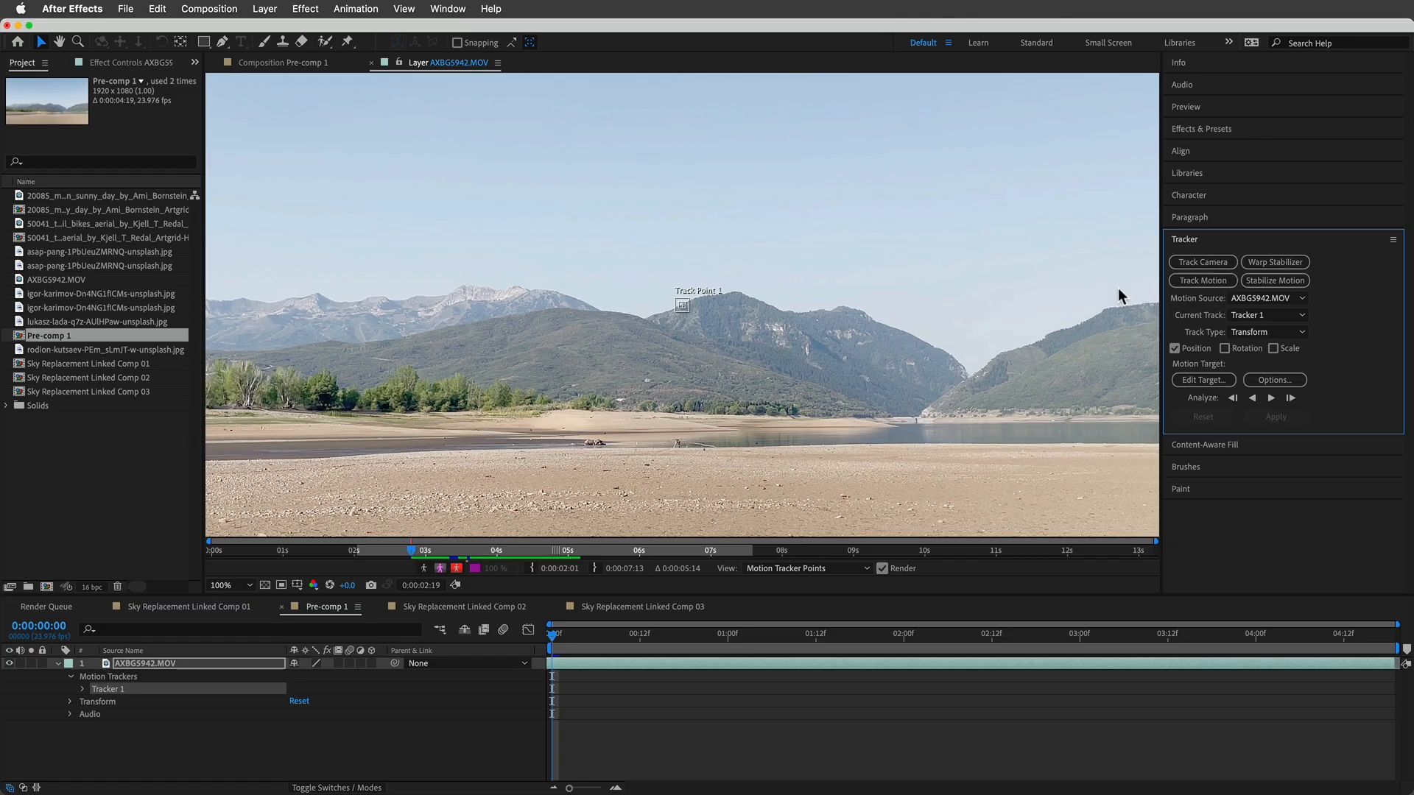
- Place Track Point 1 on the mountain ridge and analyze the track forward through the clip
{"action": "left_click", "coordinate": [219, 585]}
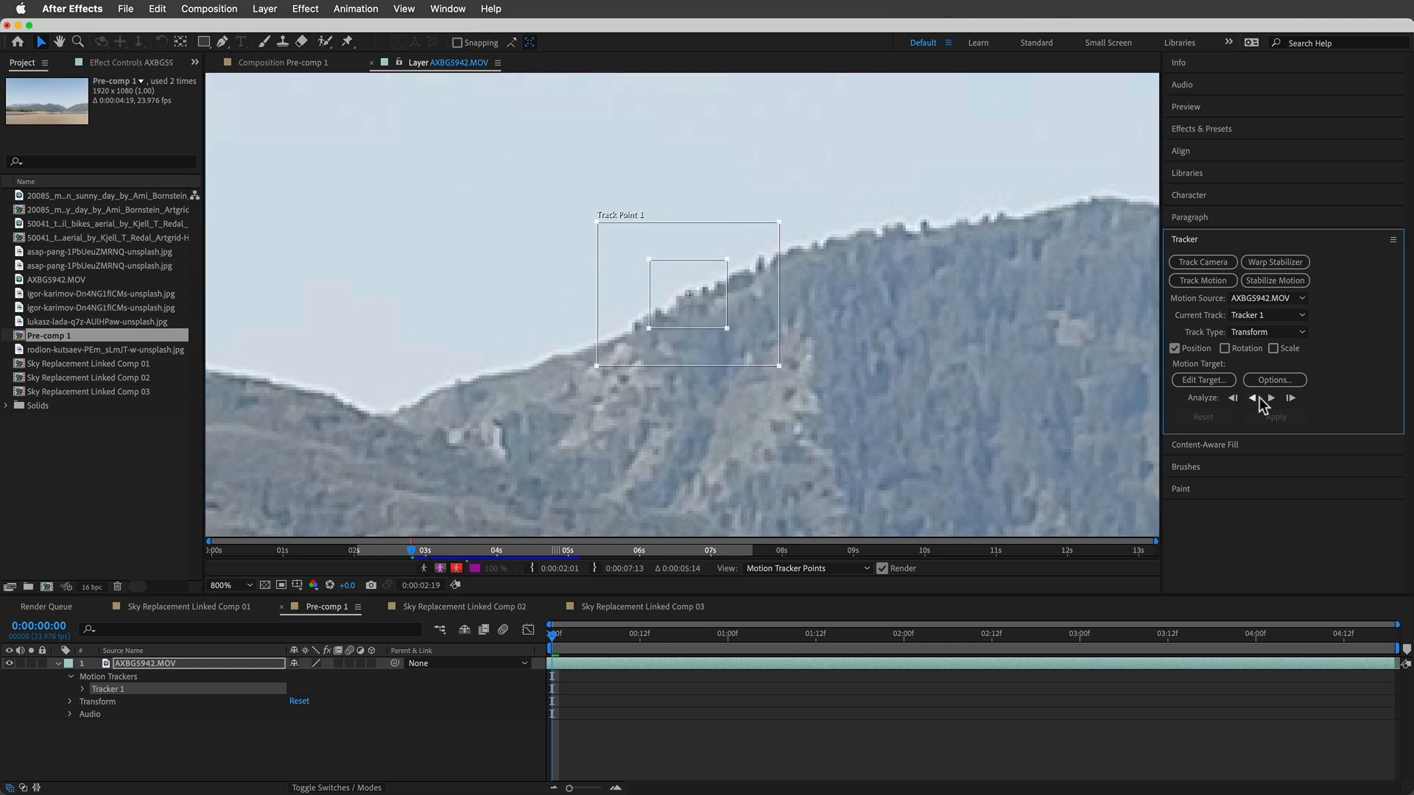
{"action": "left_click", "coordinate": [1270, 397]}
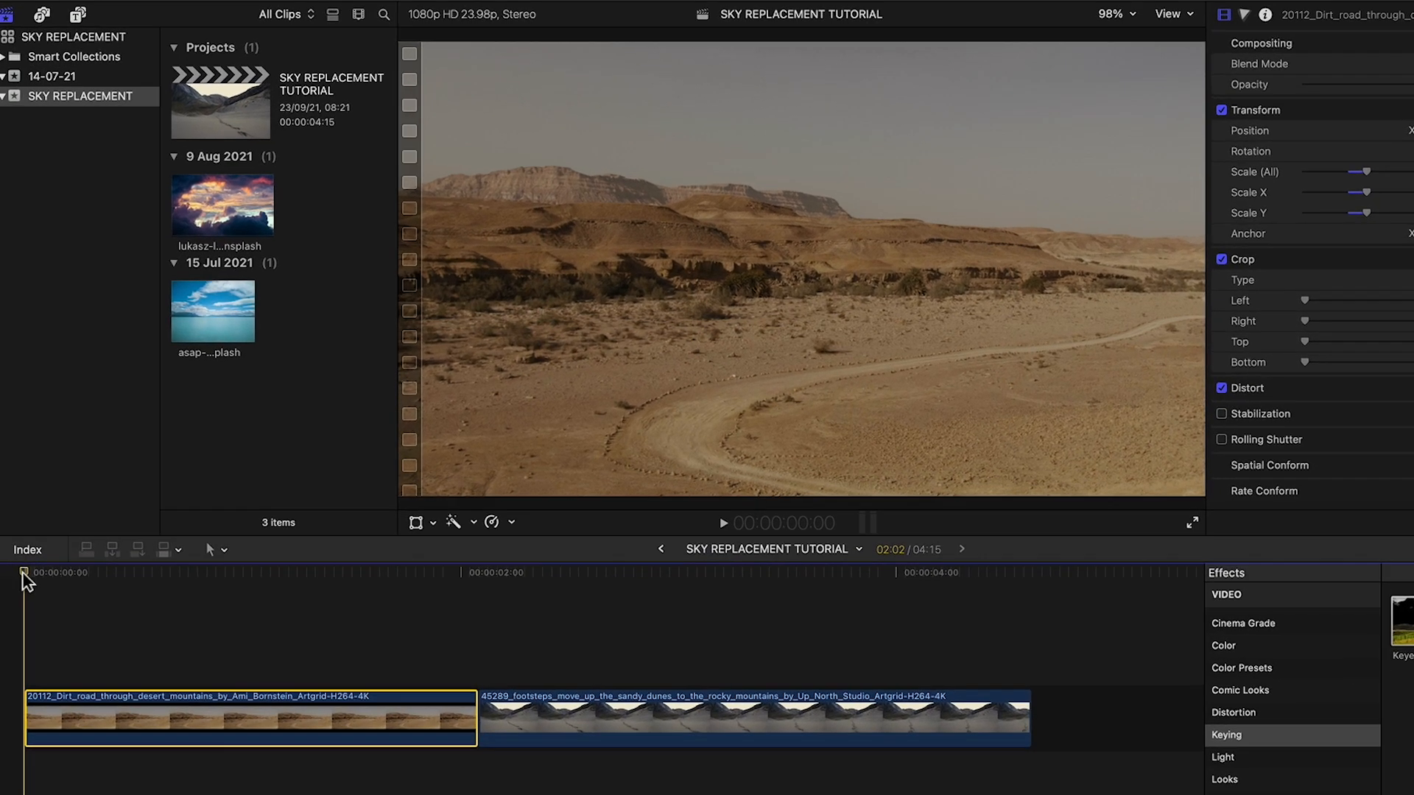
{"action": "left_click", "coordinate": [722, 521]}
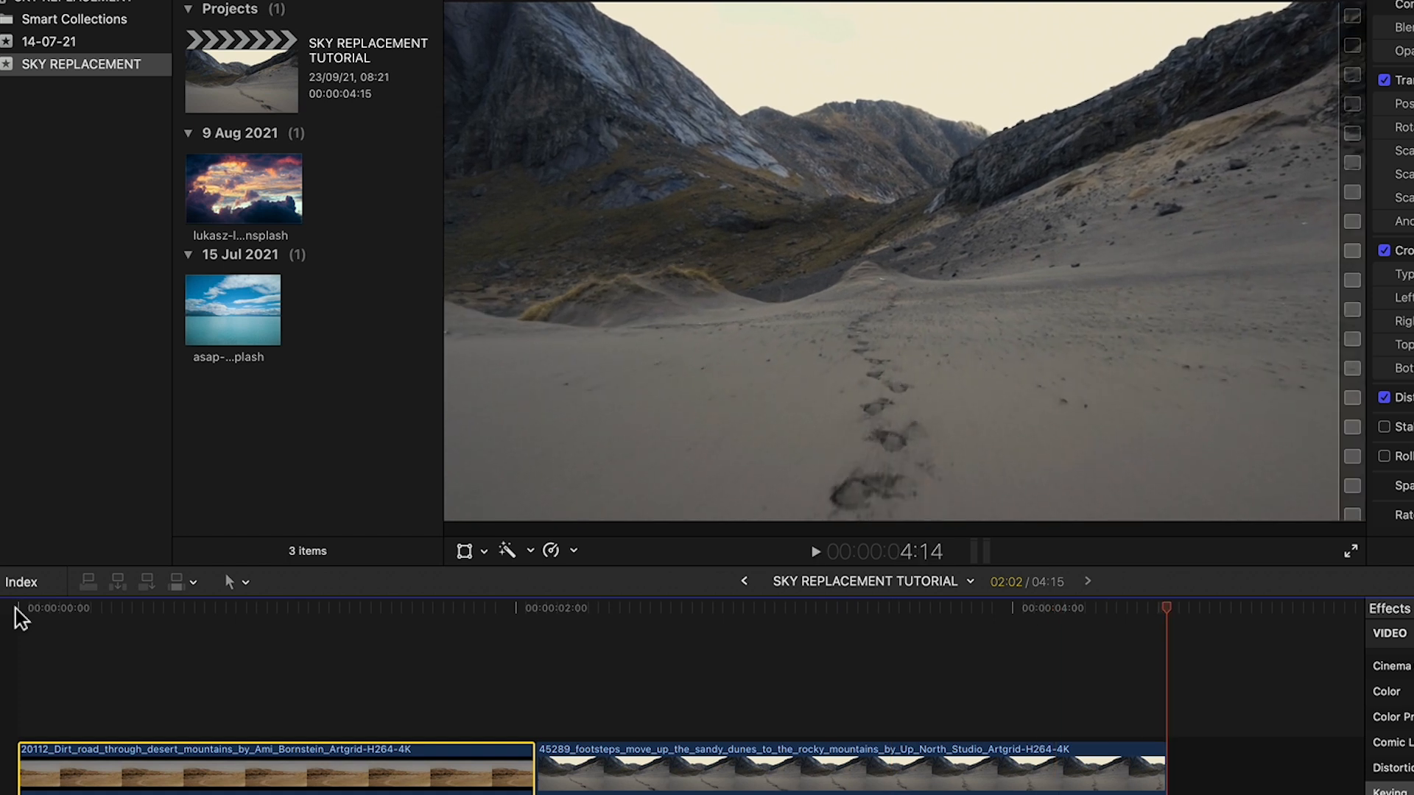
{"action": "left_click", "coordinate": [14, 606]}
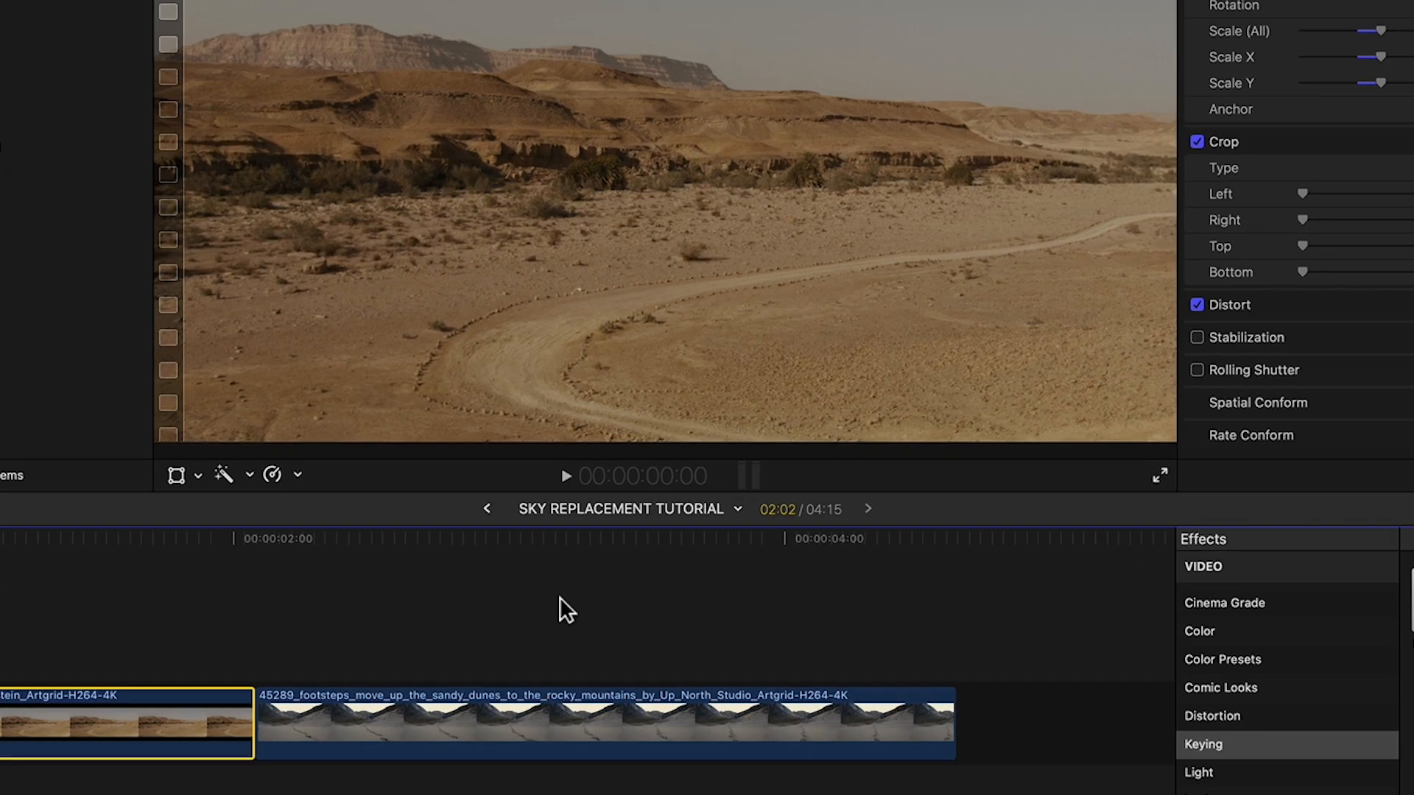
- Key the desert clip's sky with Manual colour selection and reposition the sky image horizontally behind the mountains
{"action": "left_click", "coordinate": [1201, 744]}
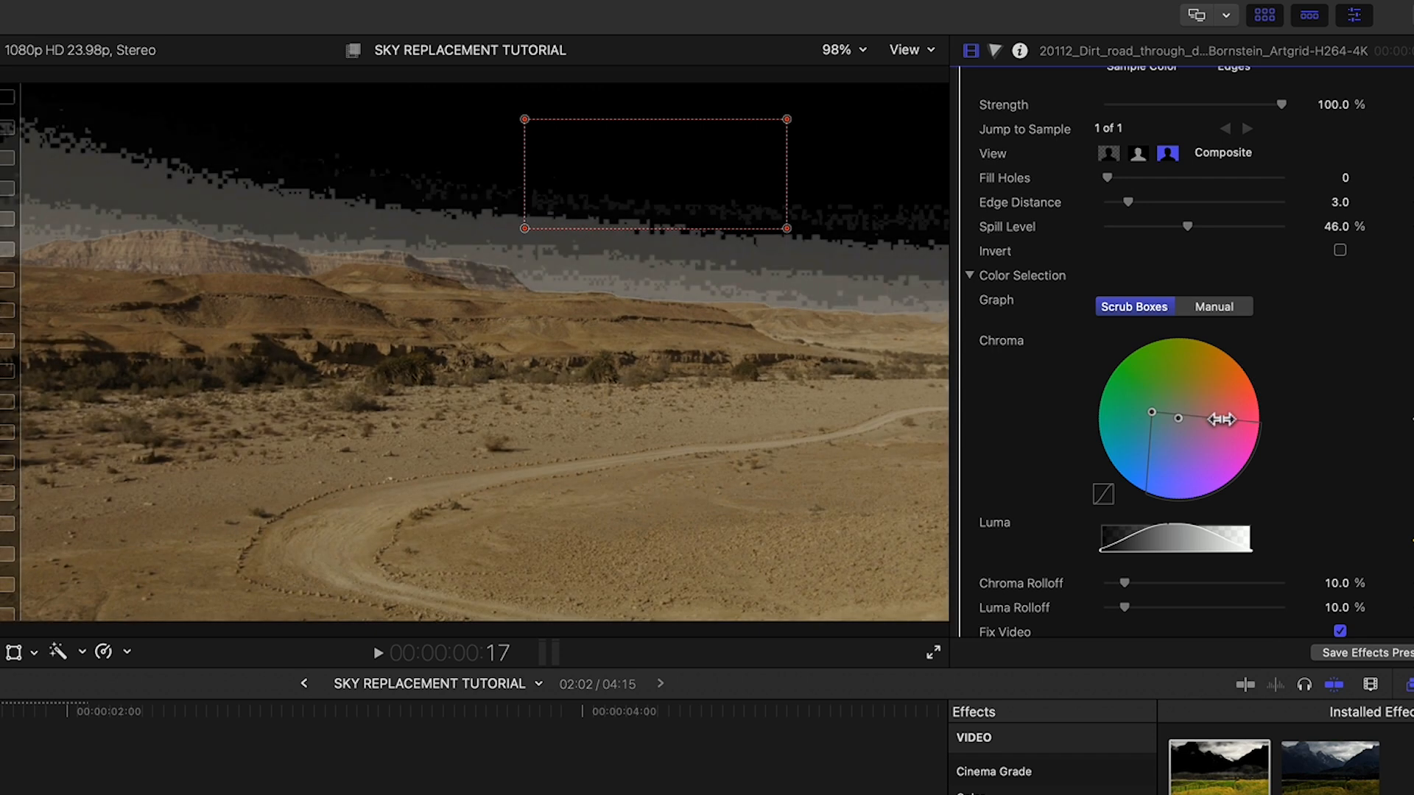
{"action": "left_click", "coordinate": [1214, 306]}
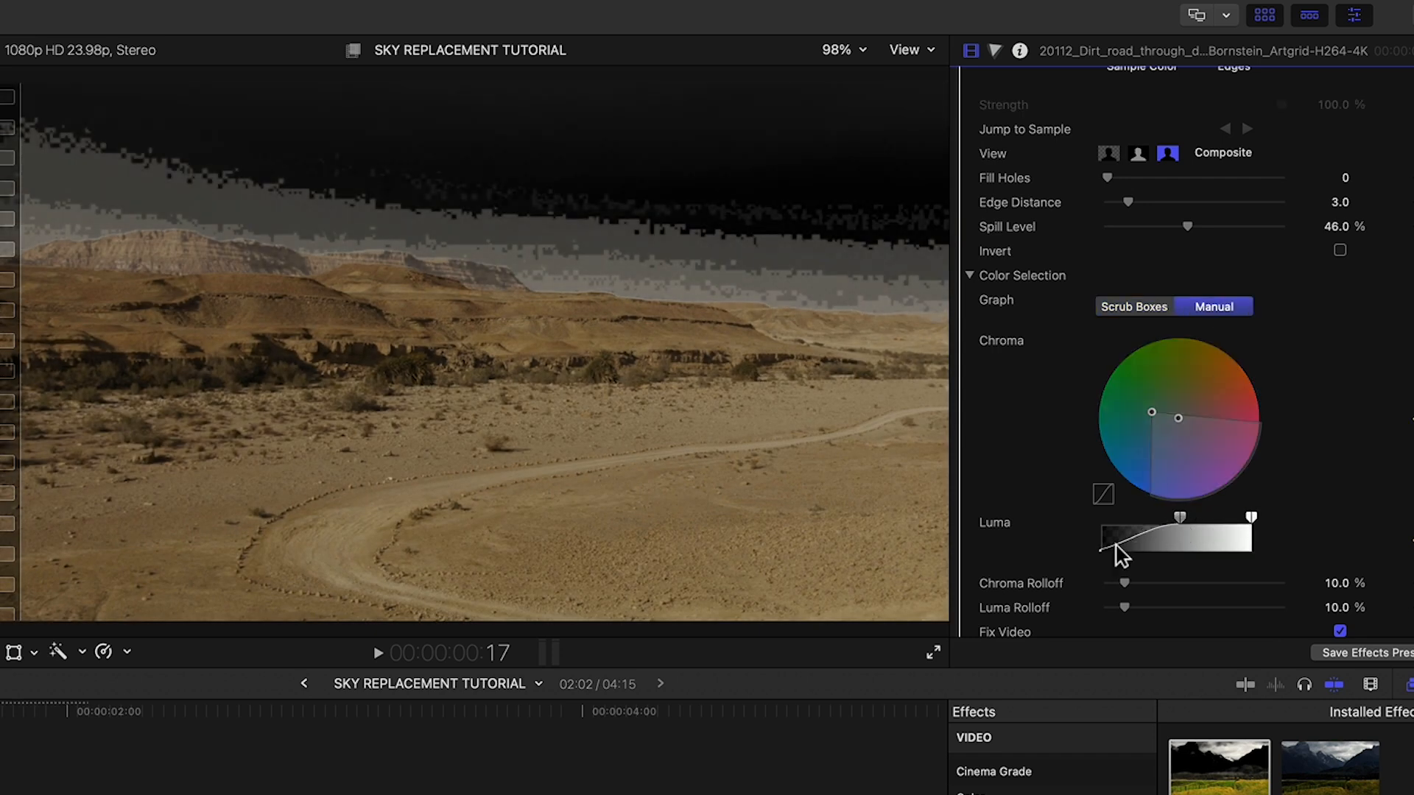
{"action": "scroll", "scroll_direction": "down", "scroll_amount": 3}
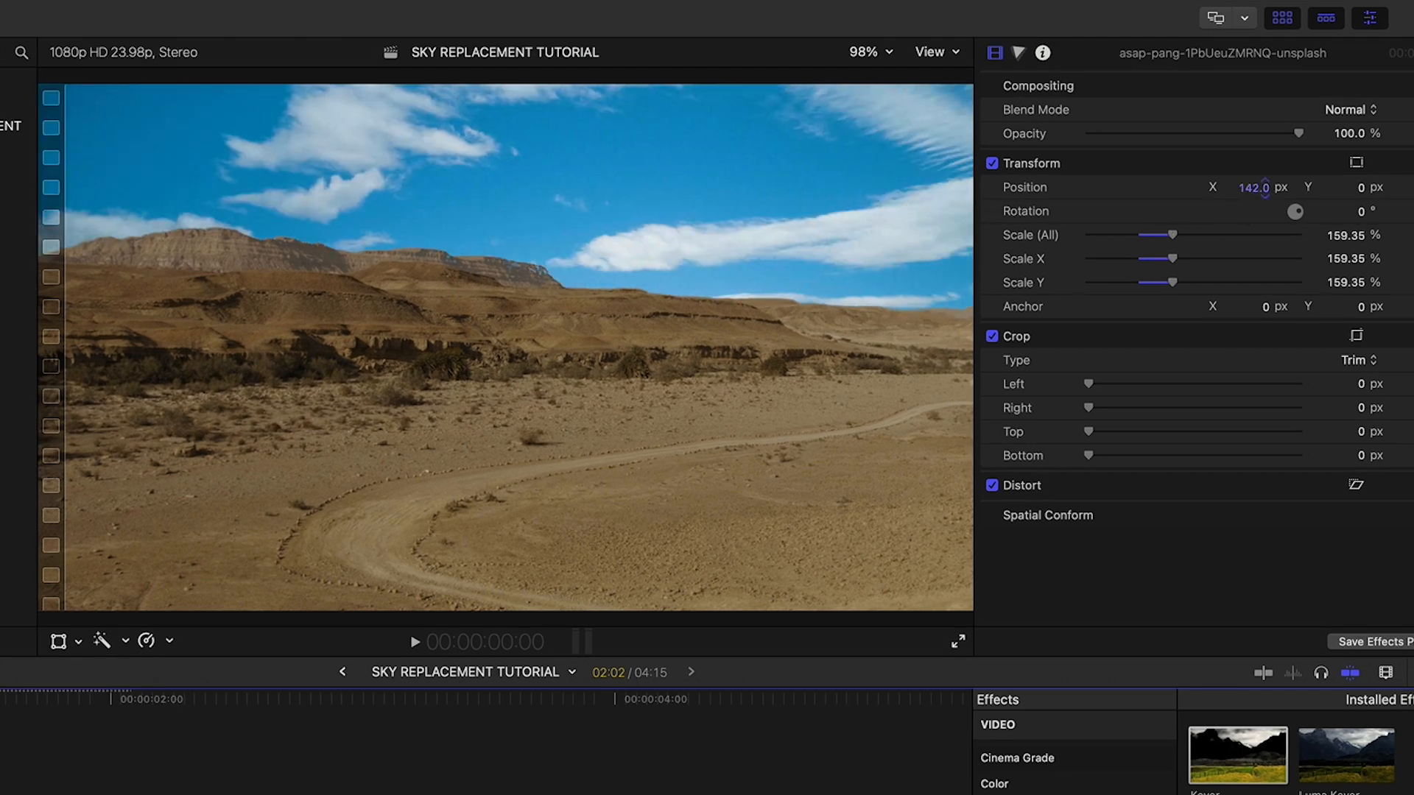
{"action": "left_click", "coordinate": [1348, 187]}
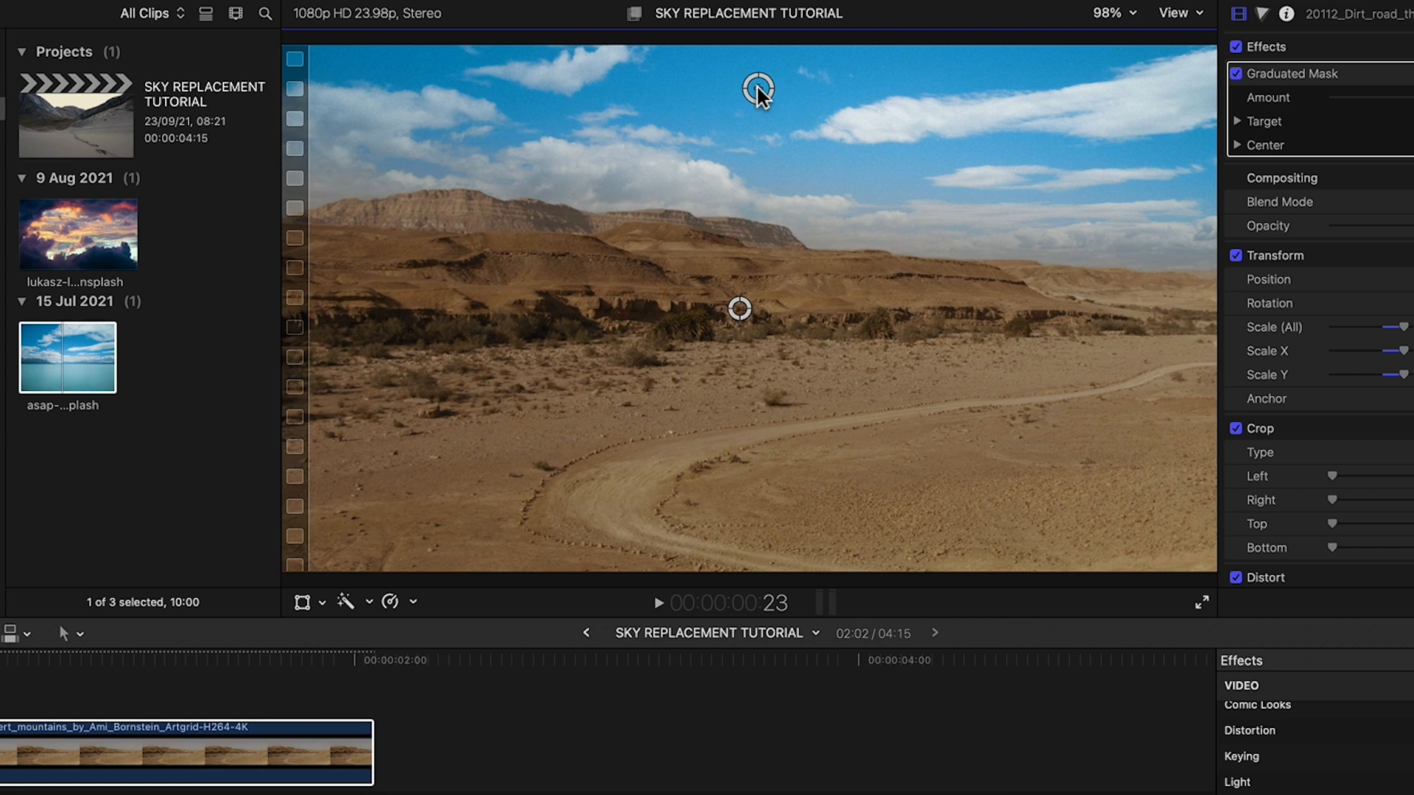
{"action": "mouse_move", "coordinate": [760, 93]}
{"action": "type", "text": "Sky 1"}
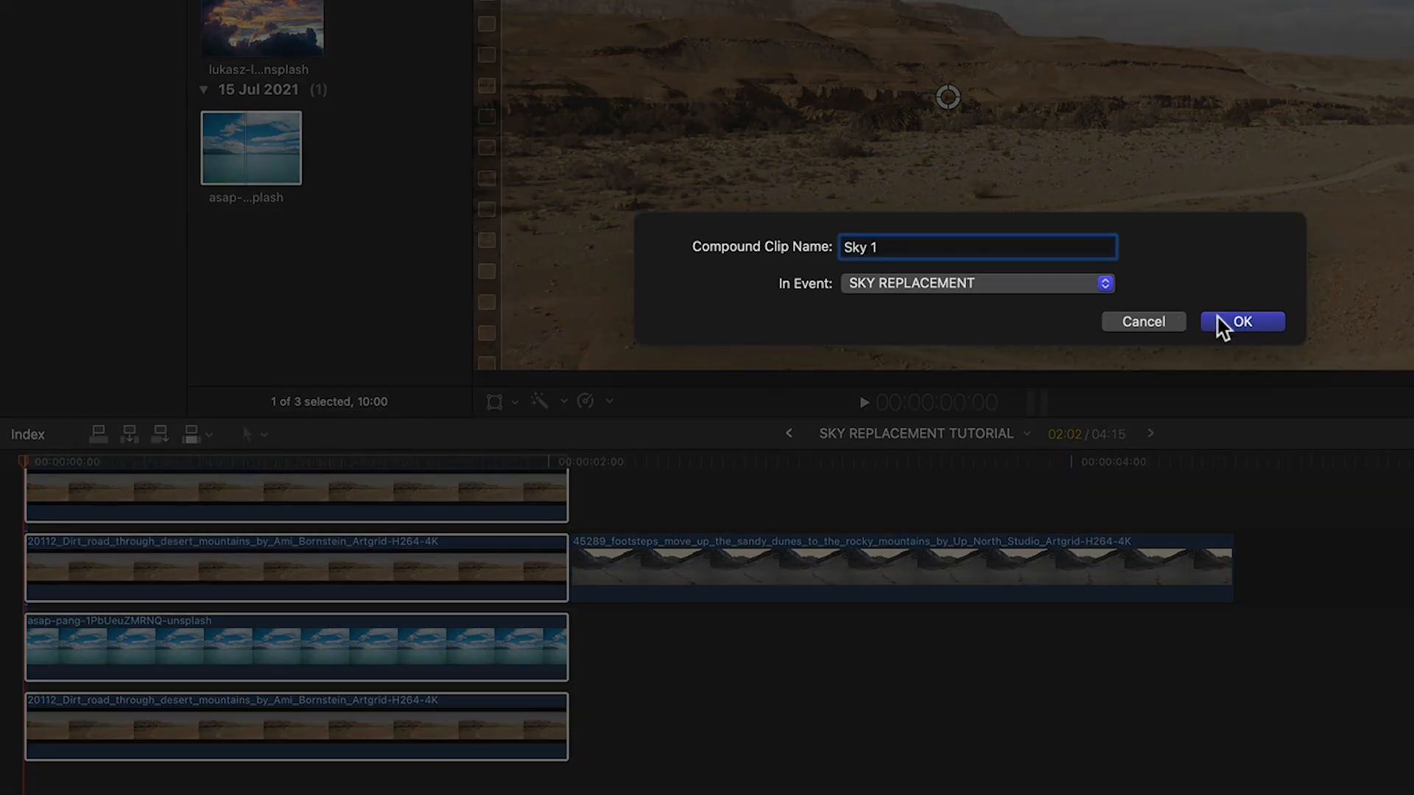
- Confirm the new compound clip named Sky 1 from the stacked desert and sky clips
{"action": "left_click", "coordinate": [1242, 323]}
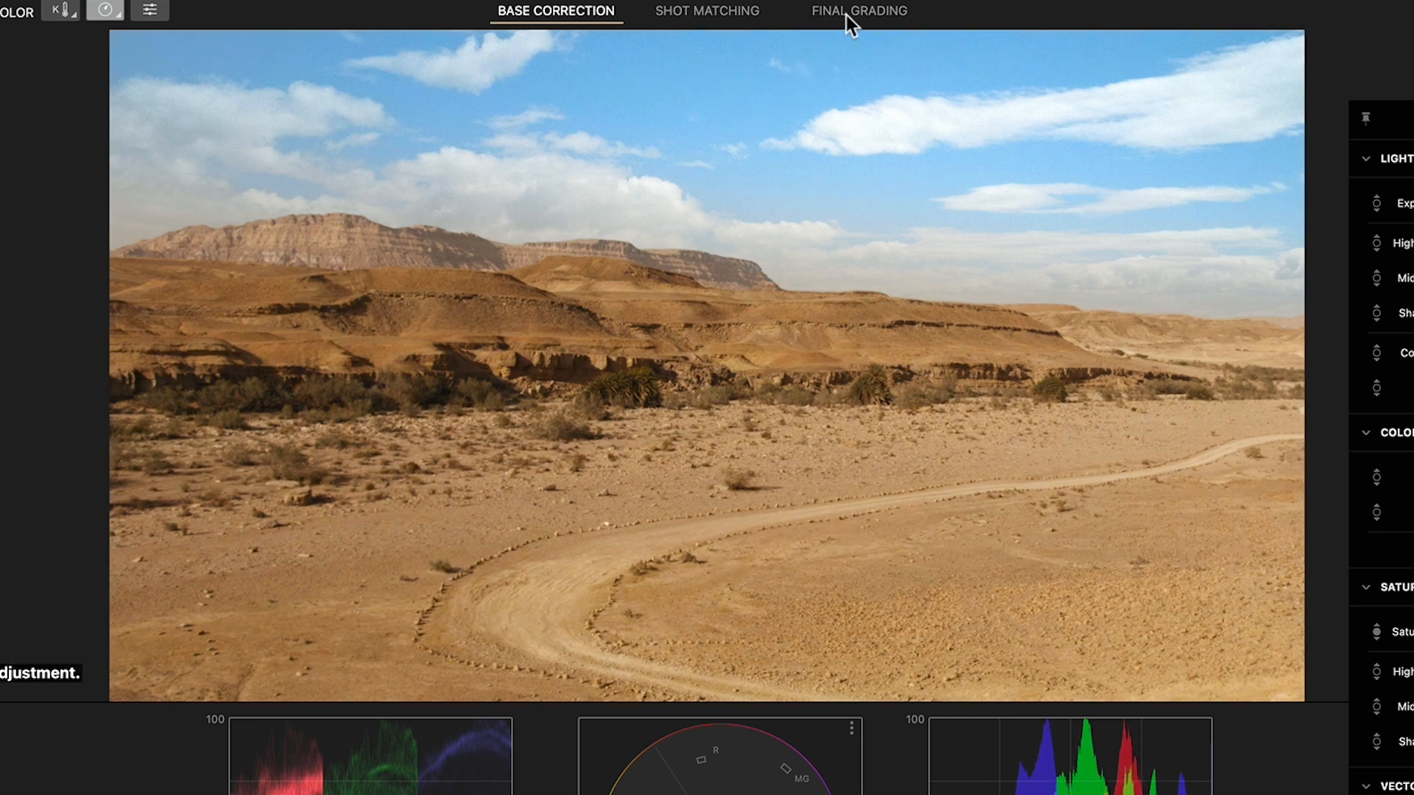
- In Final Grading, preview and accept the Duotone look on the desert shot
{"action": "left_click", "coordinate": [857, 11]}
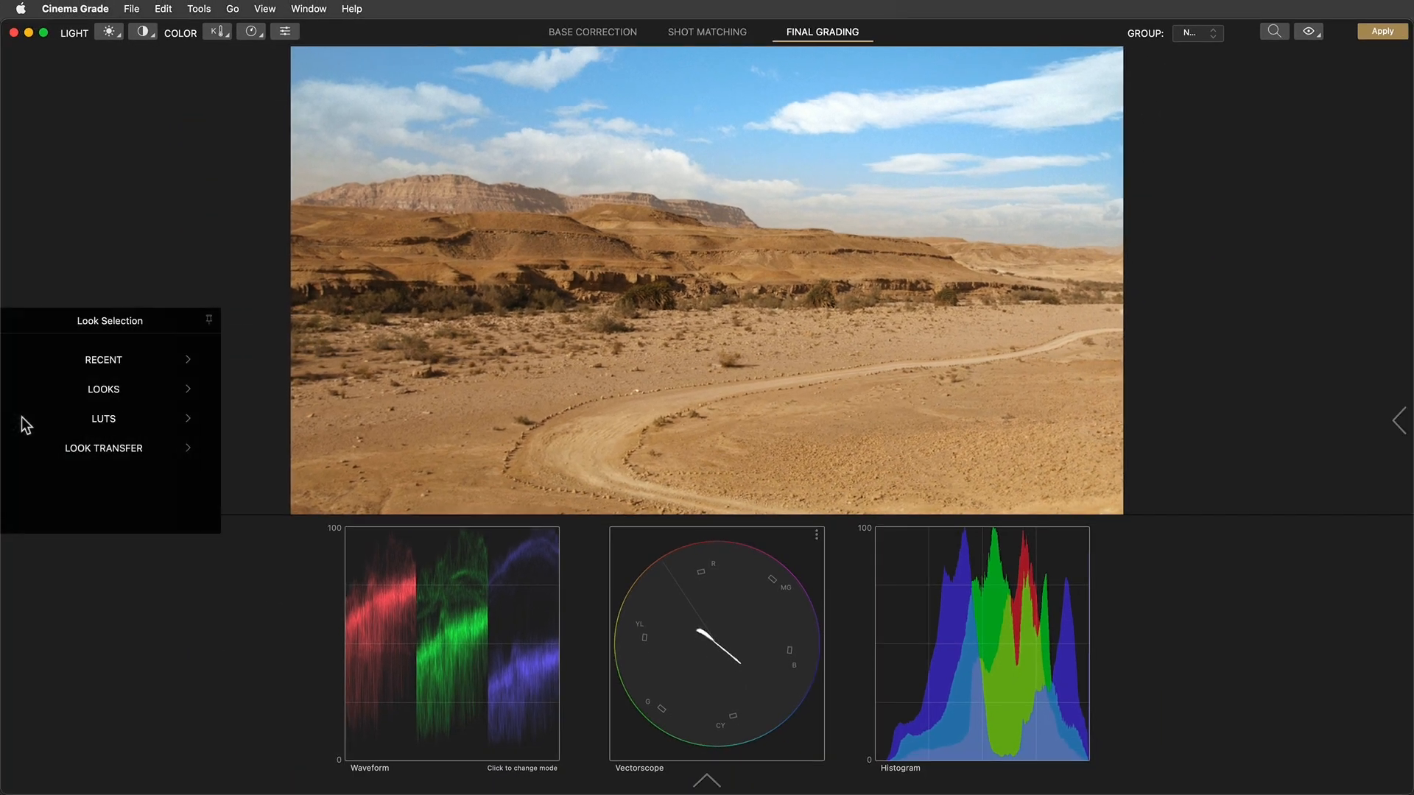
{"action": "left_click", "coordinate": [103, 389]}
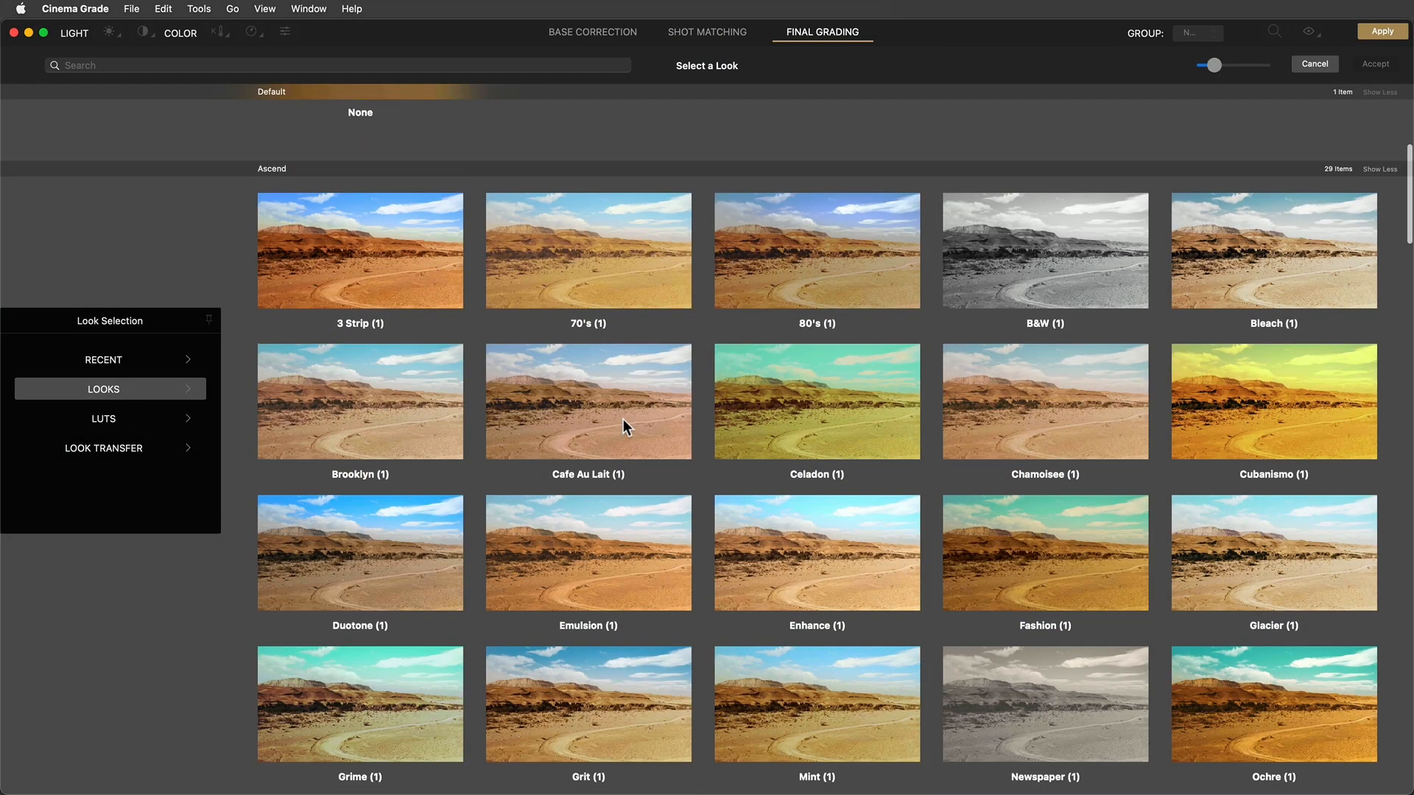
{"action": "left_click", "coordinate": [359, 553]}
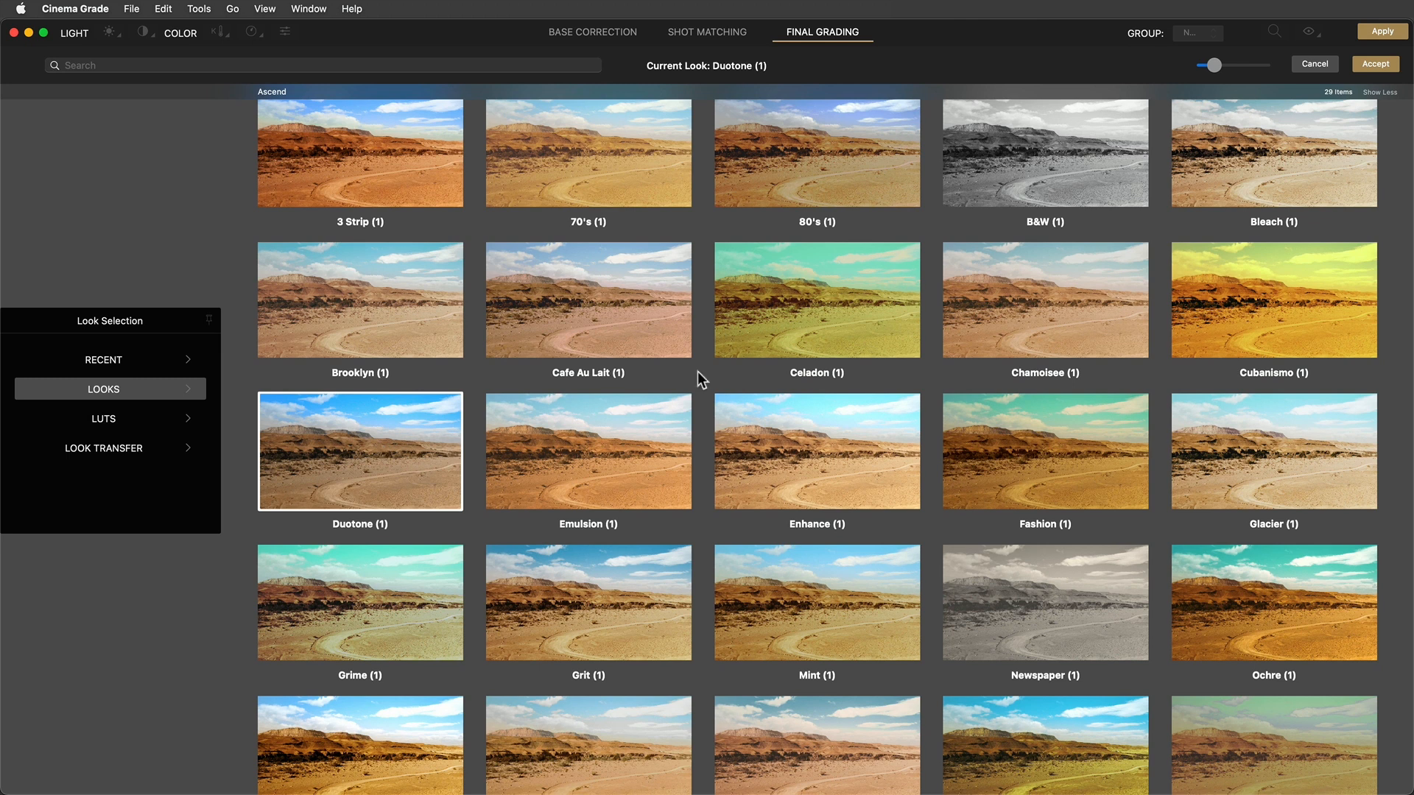
{"action": "left_click", "coordinate": [1313, 63]}
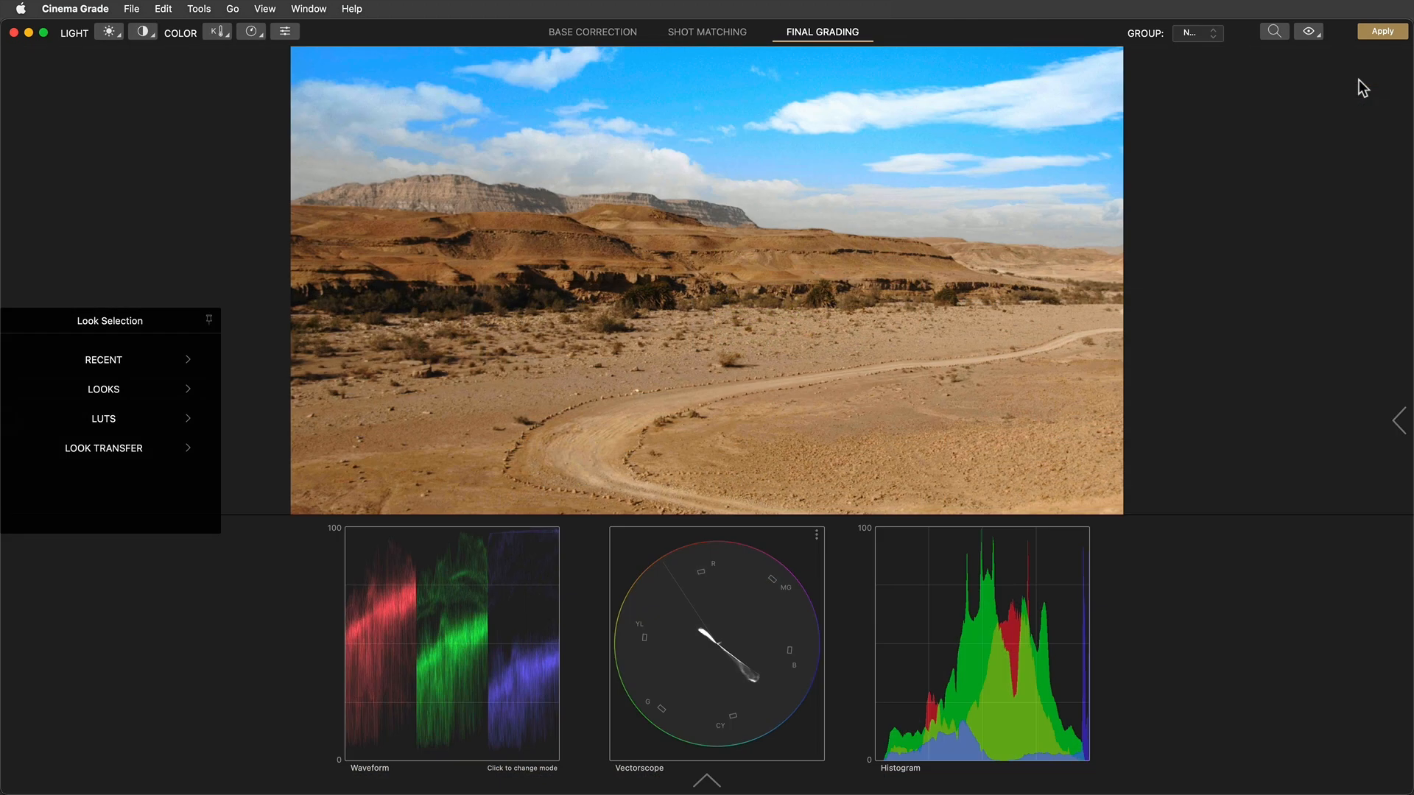
- Review the grade settings and apply the grade back to Final Cut Pro
{"action": "left_click", "coordinate": [1398, 421]}
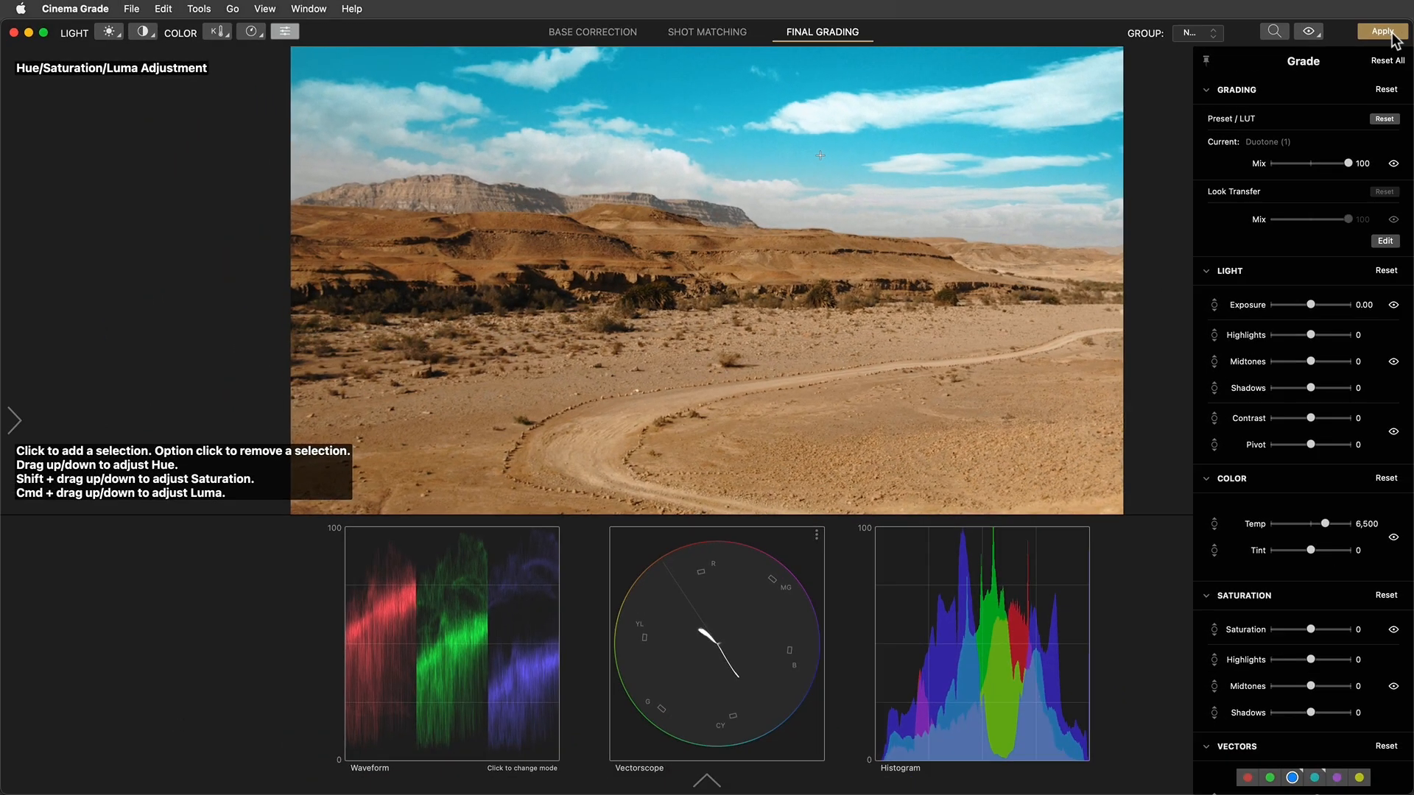
{"action": "left_click", "coordinate": [75, 9]}
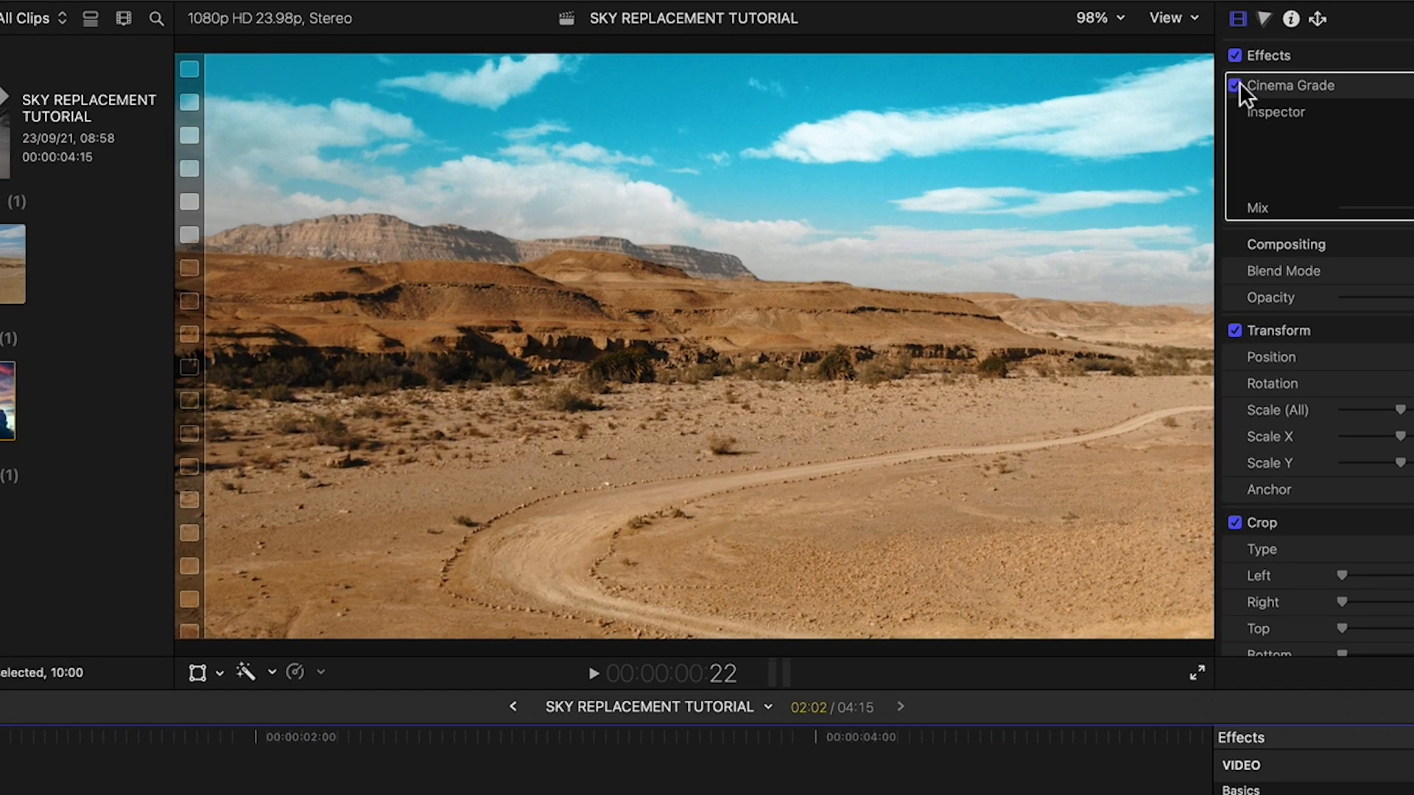
- Compare the Sky 1 clip with the Cinema Grade effect off and on, leaving it enabled
{"action": "left_click", "coordinate": [1234, 86]}
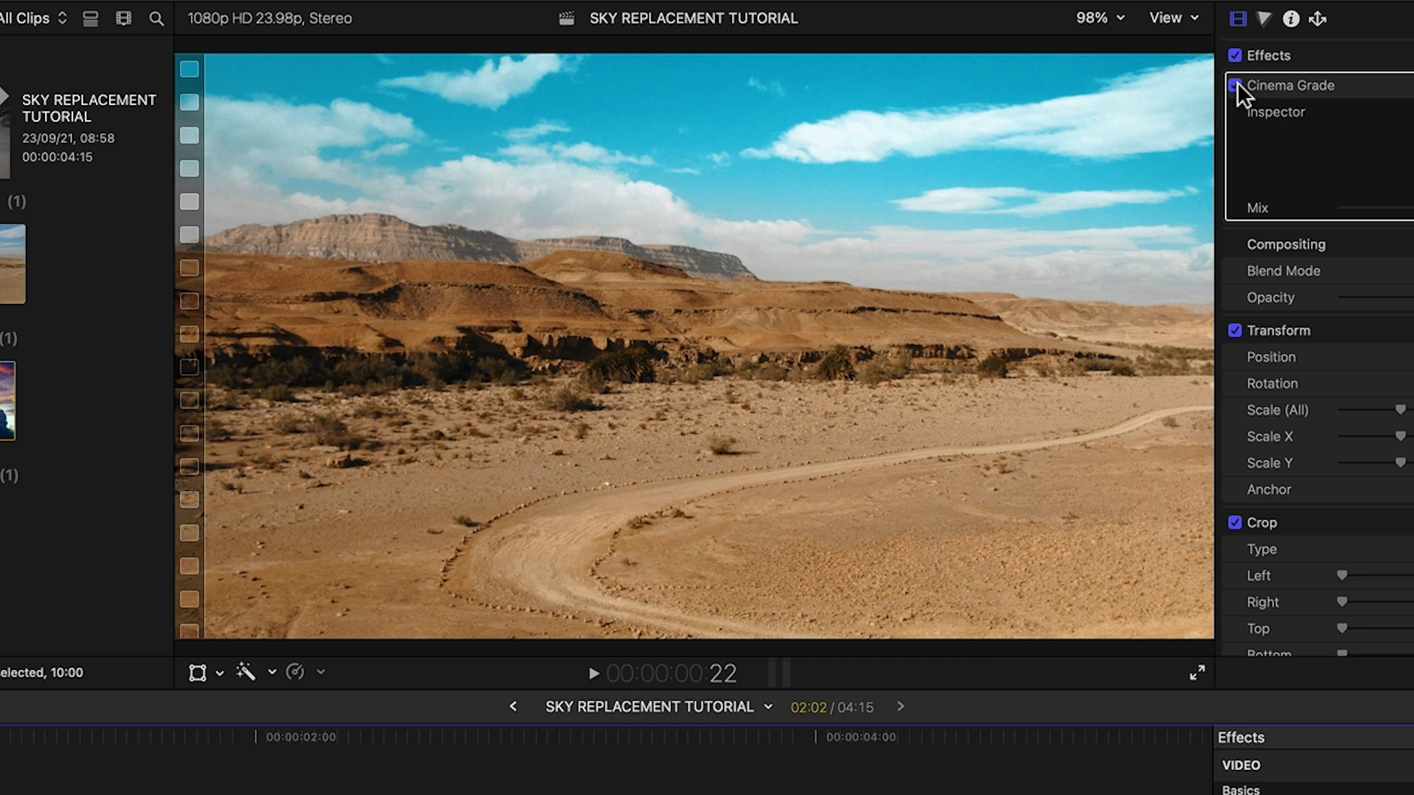
{"action": "left_click", "coordinate": [1235, 85]}
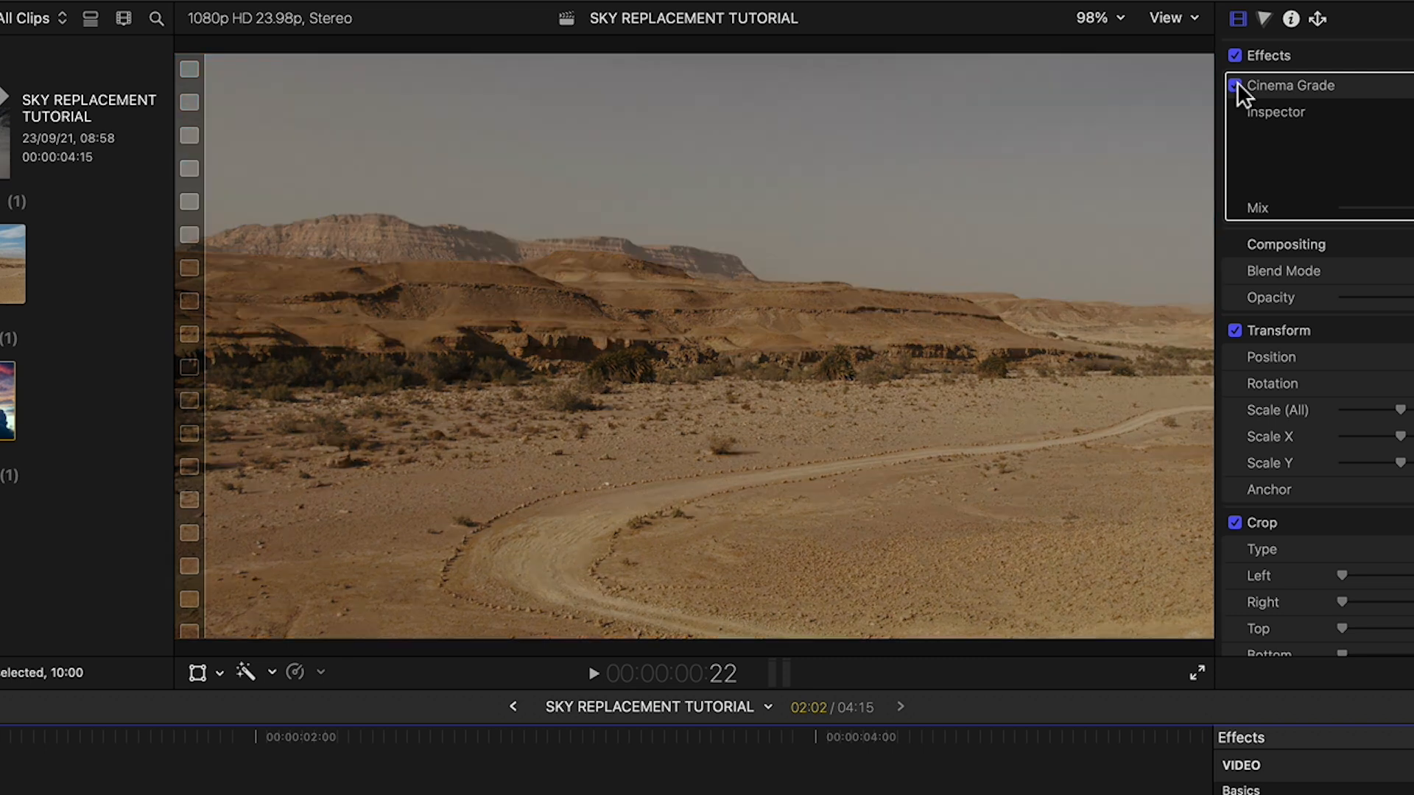
{"action": "left_click", "coordinate": [1236, 86]}
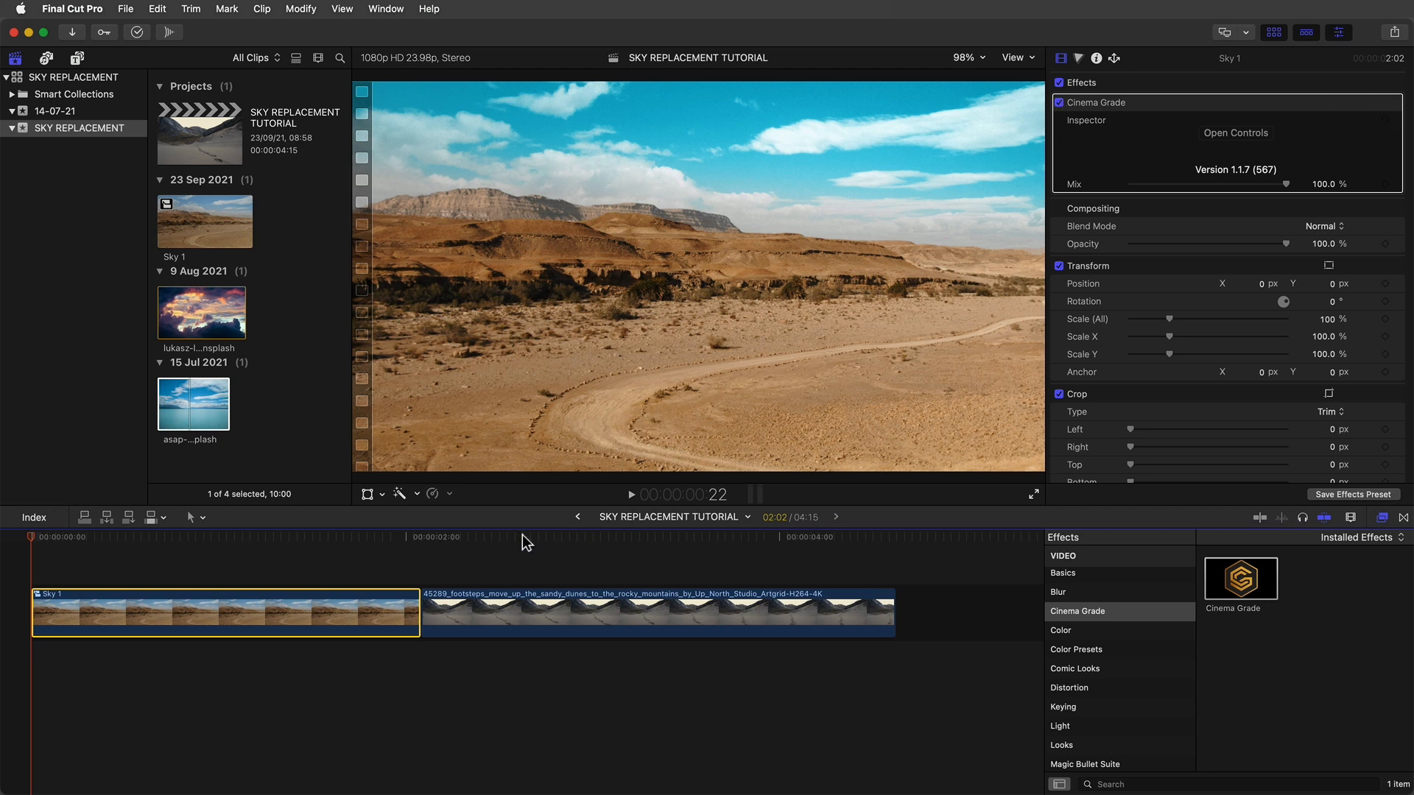
- Move the playhead and select the footsteps dunes clip for keying
{"action": "left_click", "coordinate": [420, 536]}
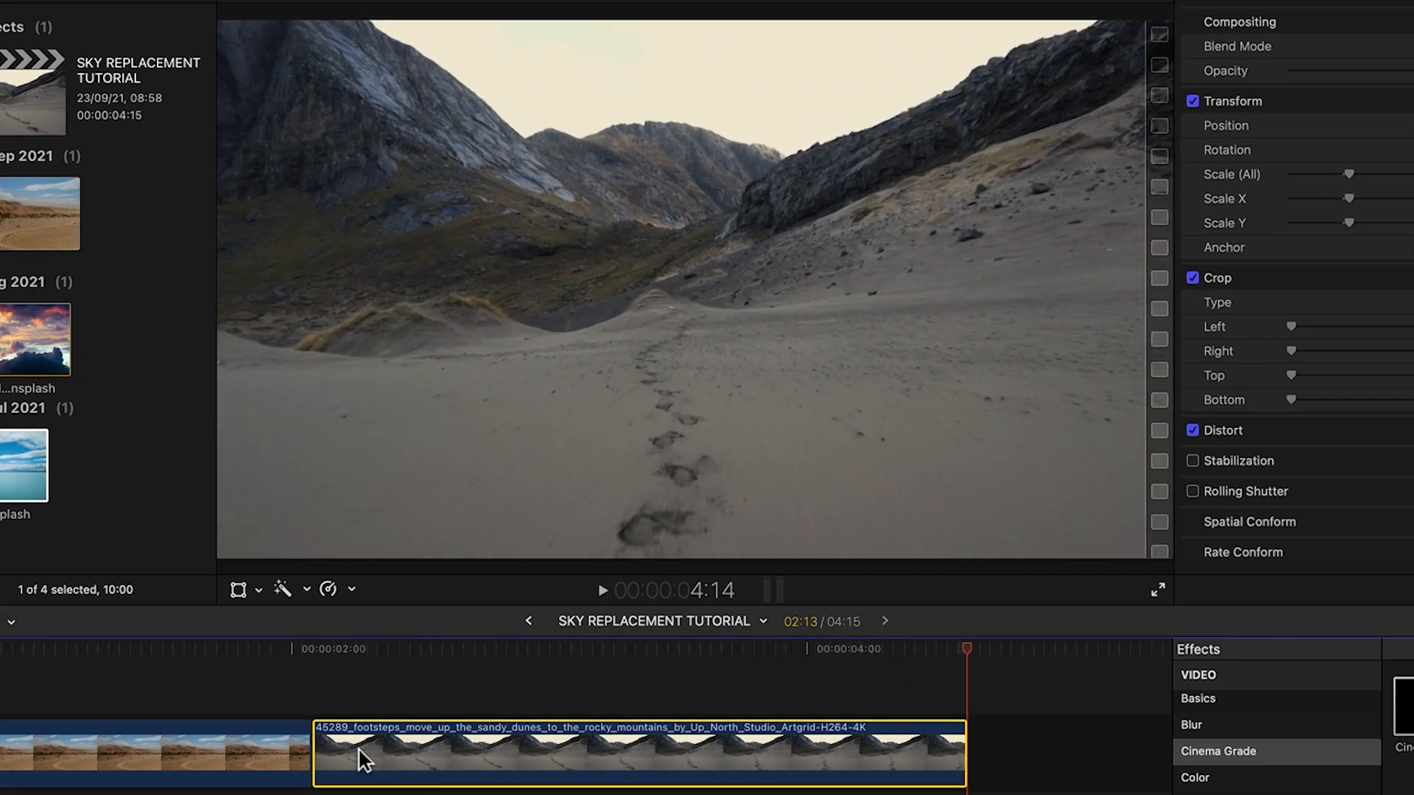
{"action": "left_click", "coordinate": [603, 589]}
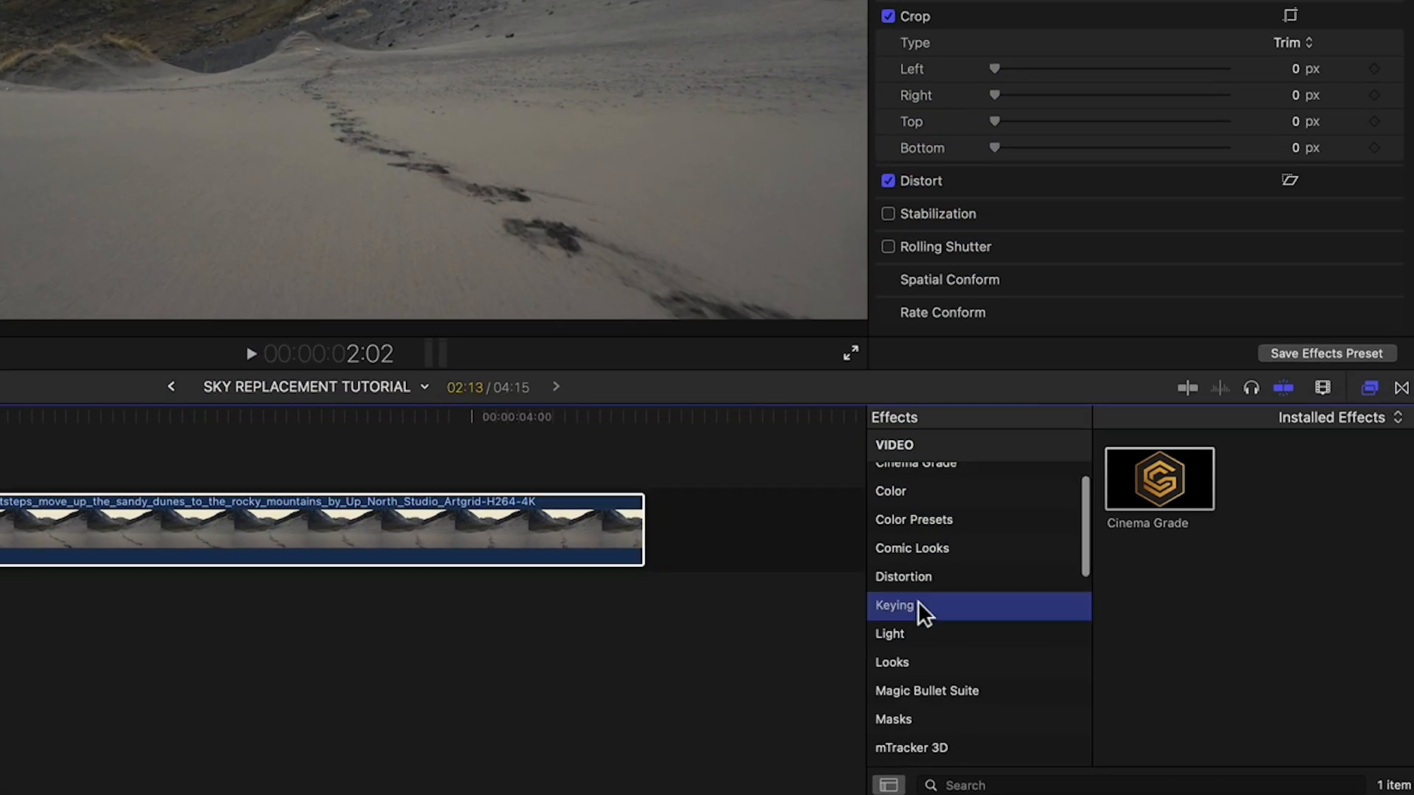
- Key out the footsteps clip's sky with the Keyer using Manual colour selection
{"action": "left_click", "coordinate": [894, 605]}
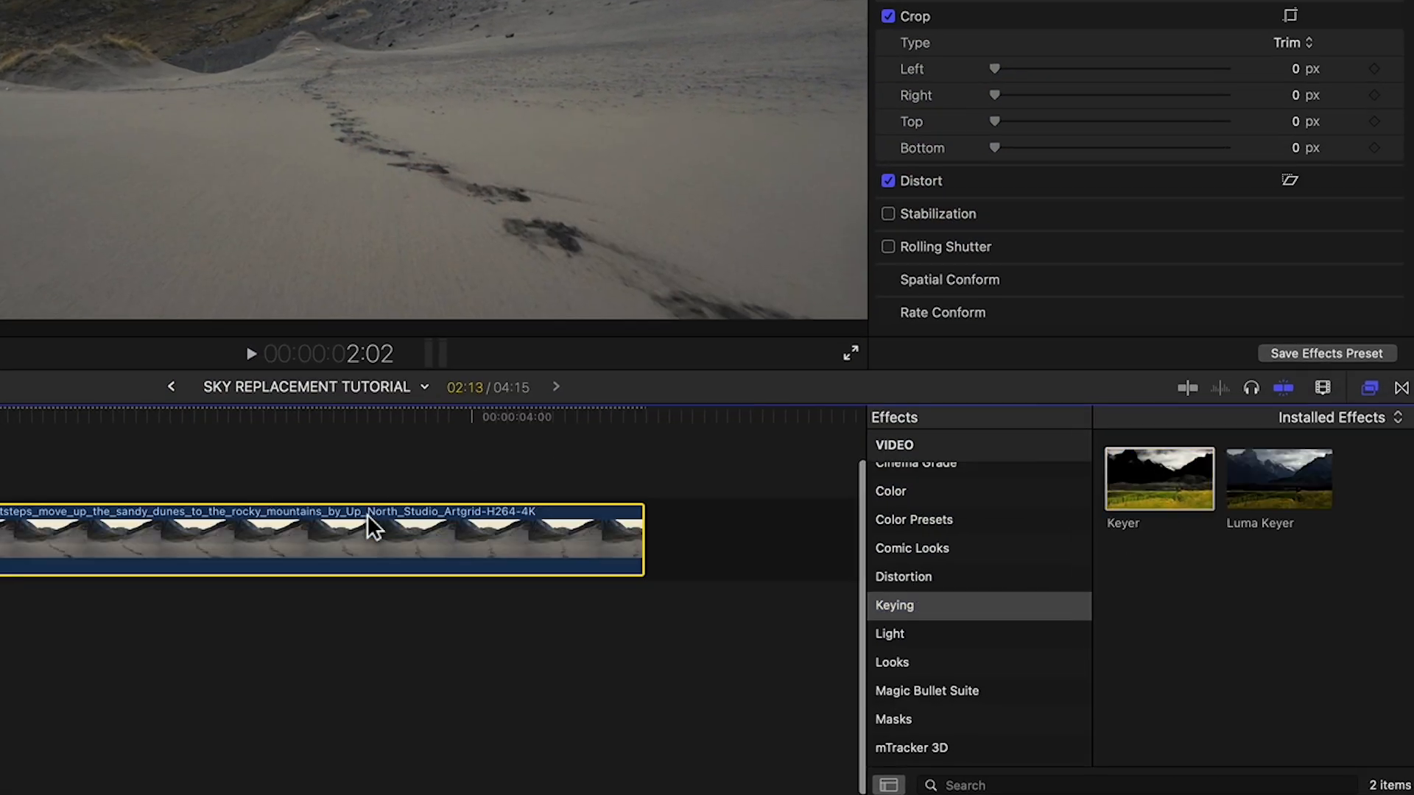
{"action": "double_click", "coordinate": [1159, 478]}
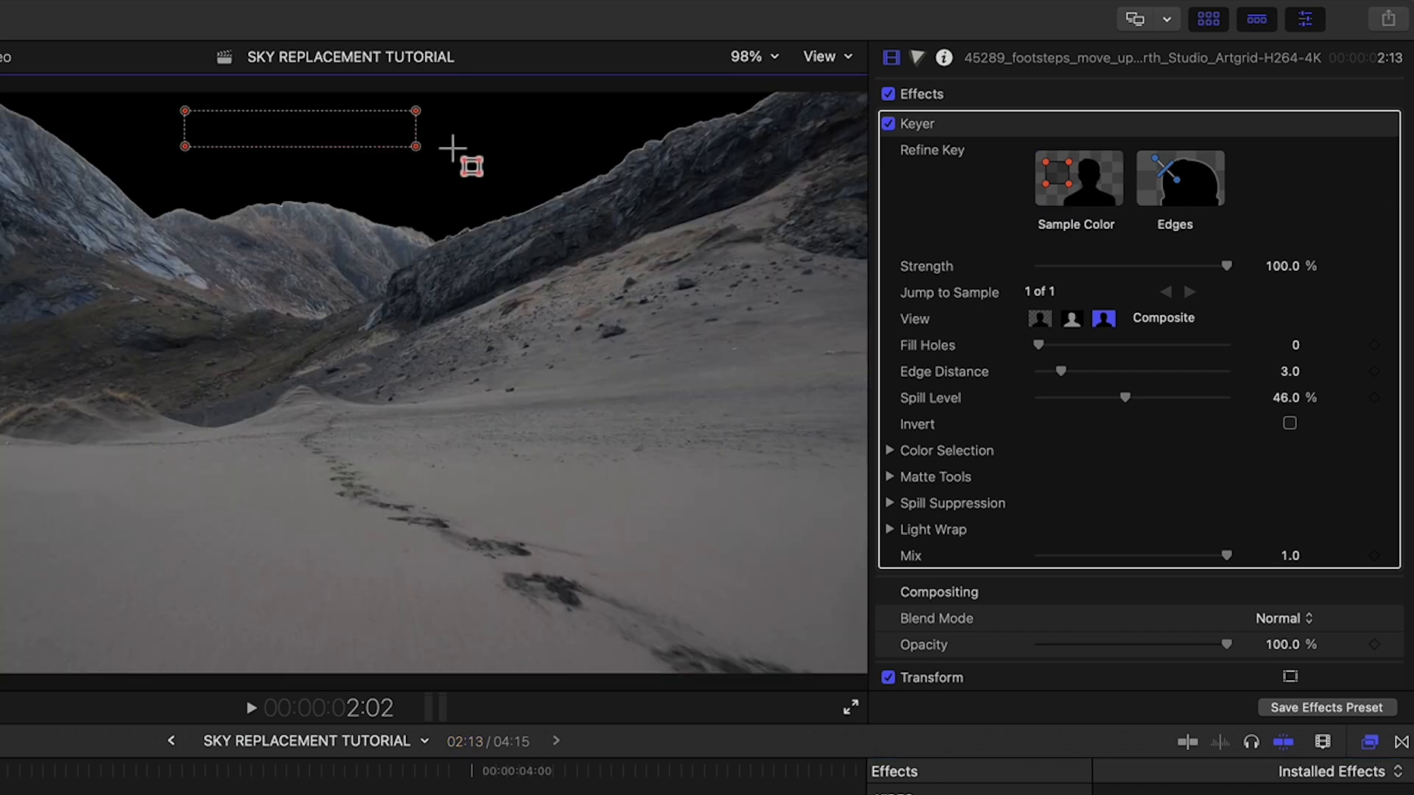
{"action": "left_click", "coordinate": [945, 451]}
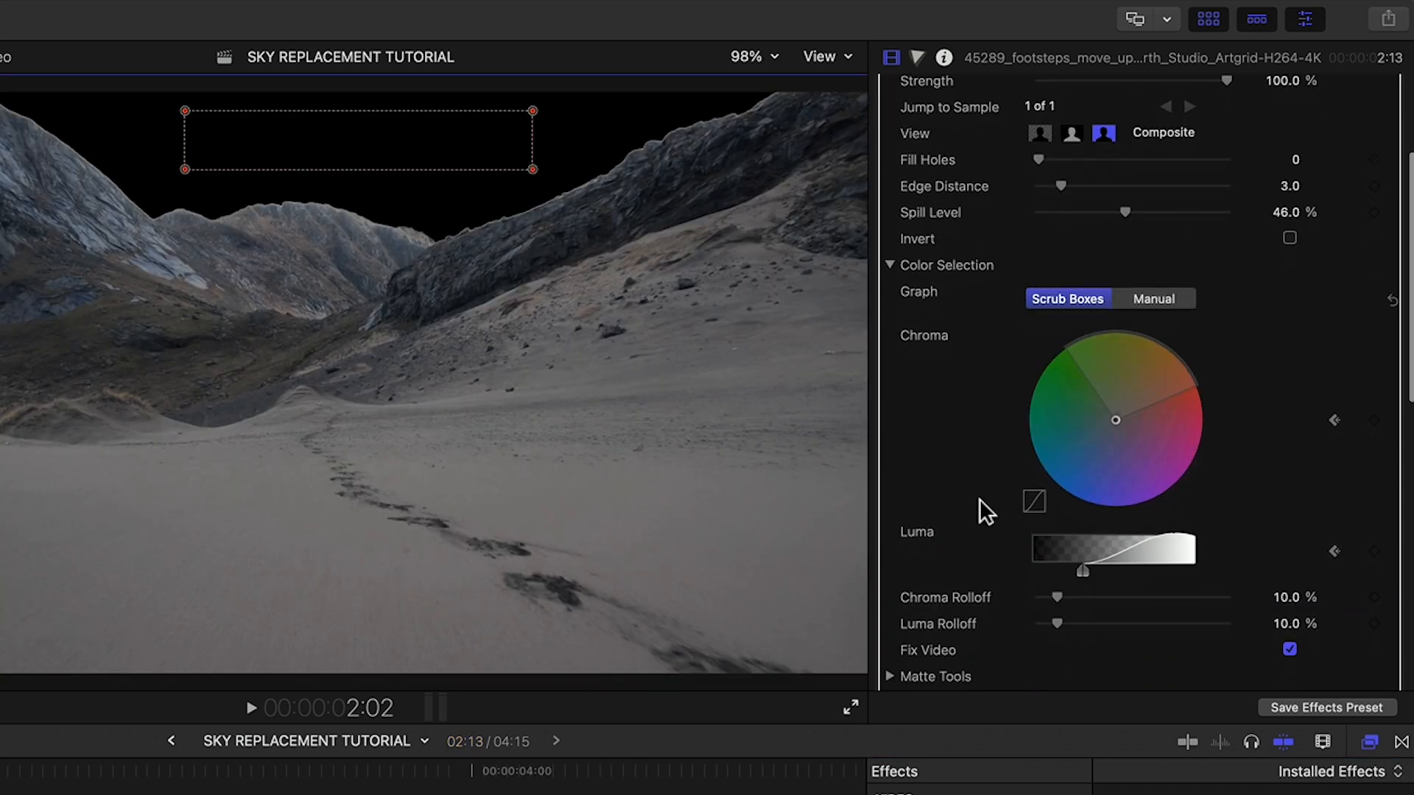
{"action": "left_click", "coordinate": [1151, 298]}
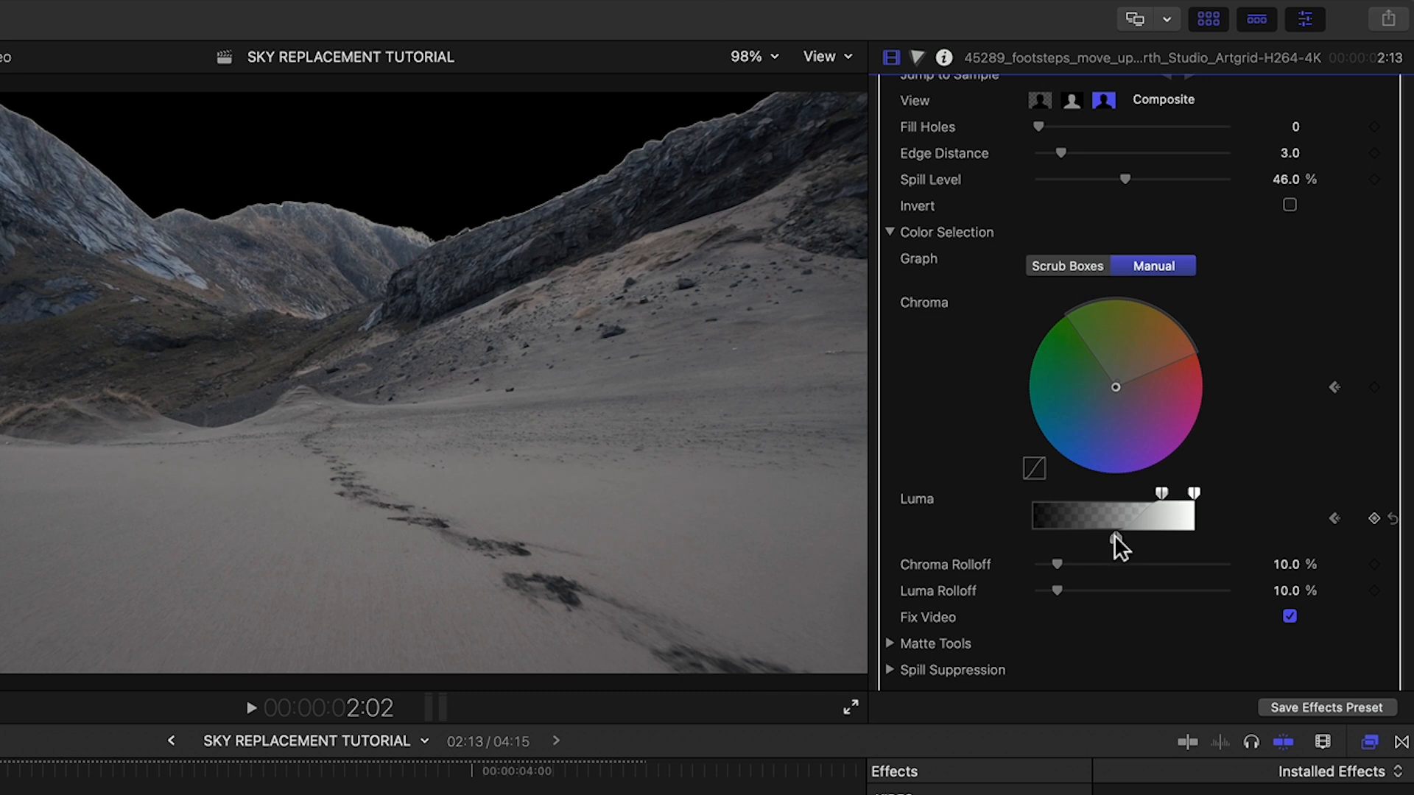
{"action": "scroll", "scroll_direction": "down", "scroll_amount": 3}
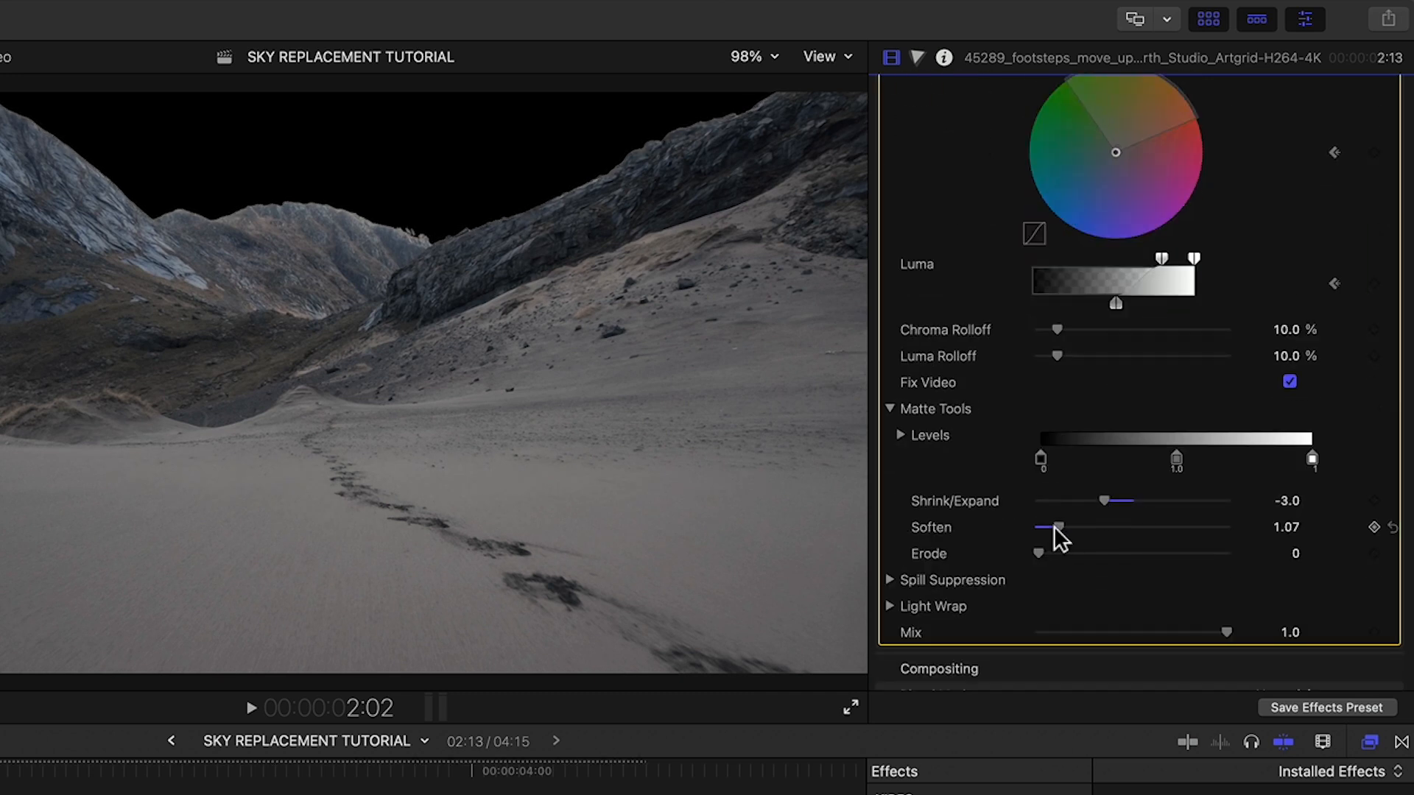
{"action": "scroll", "scroll_direction": "up", "scroll_amount": 3}
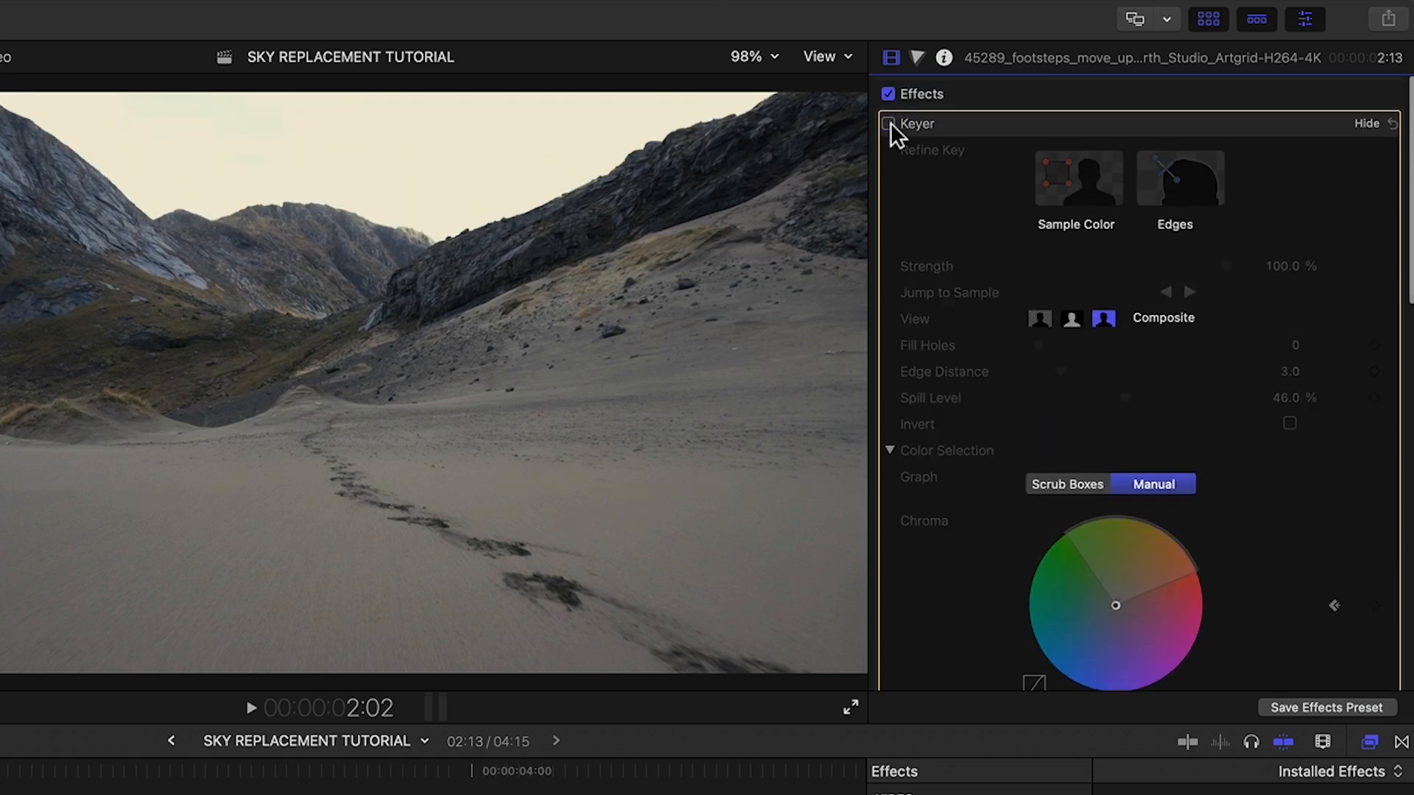
- Compare the original and keyed sky by toggling the Keyer, leaving it on over the sunset image
{"action": "left_click", "coordinate": [888, 123]}
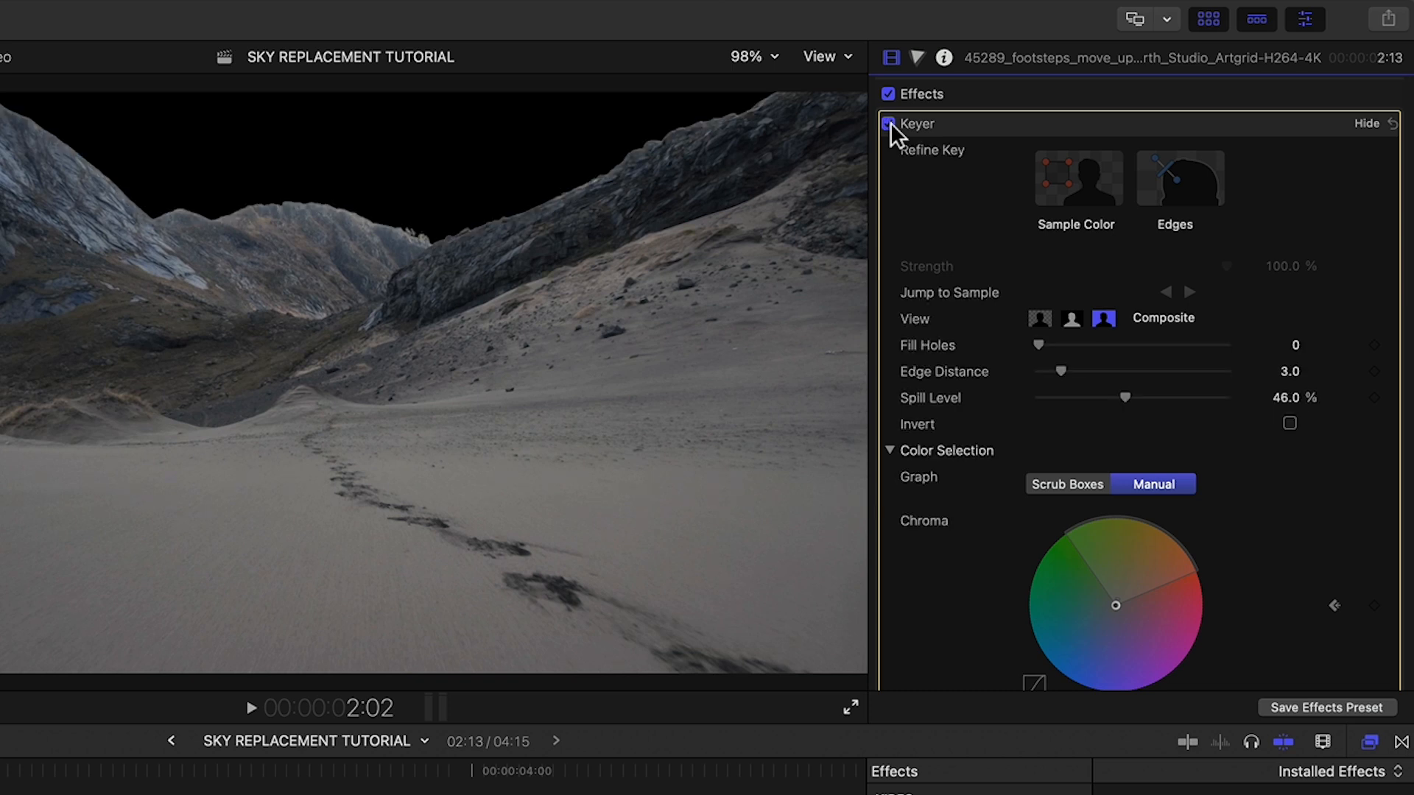
{"action": "left_click", "coordinate": [890, 124]}
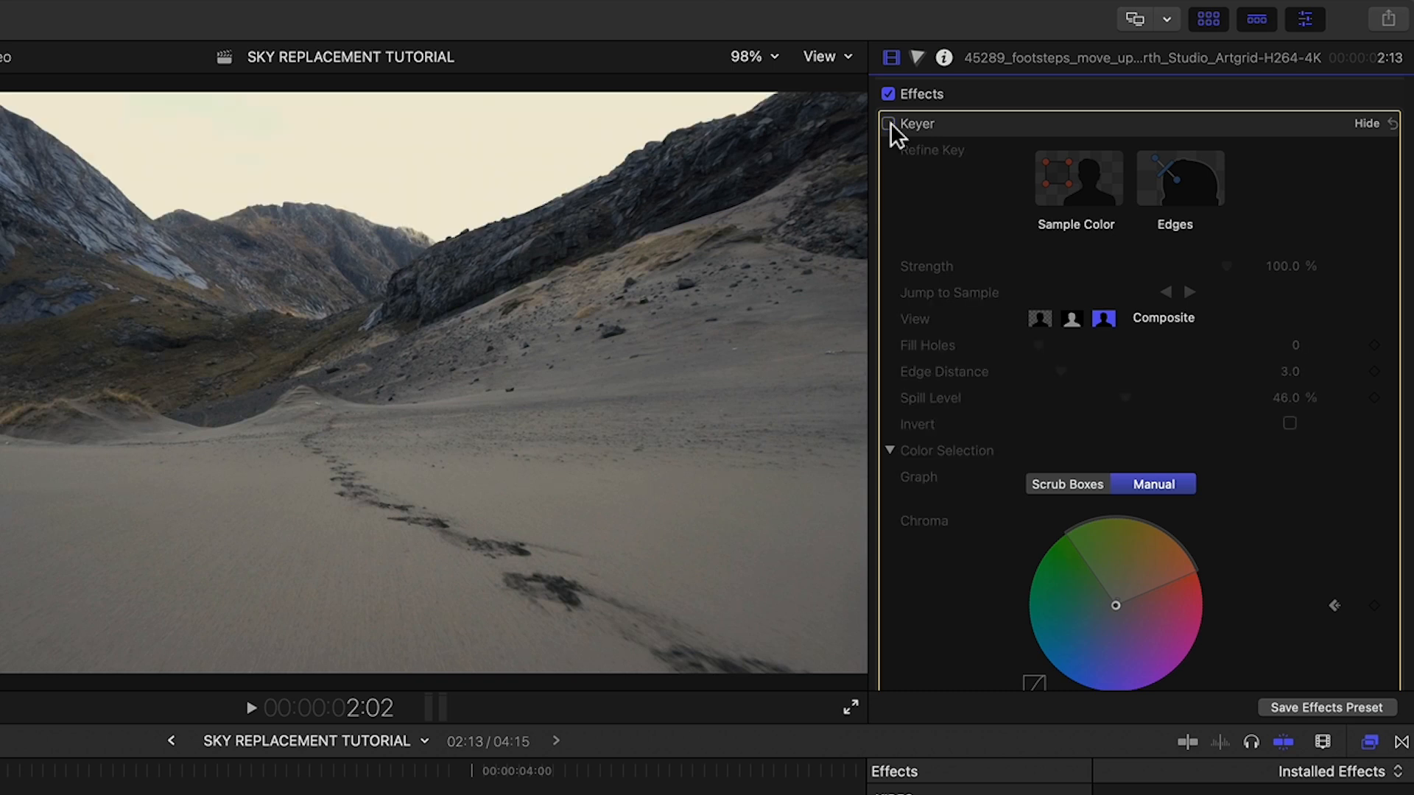
{"action": "left_click", "coordinate": [888, 123]}
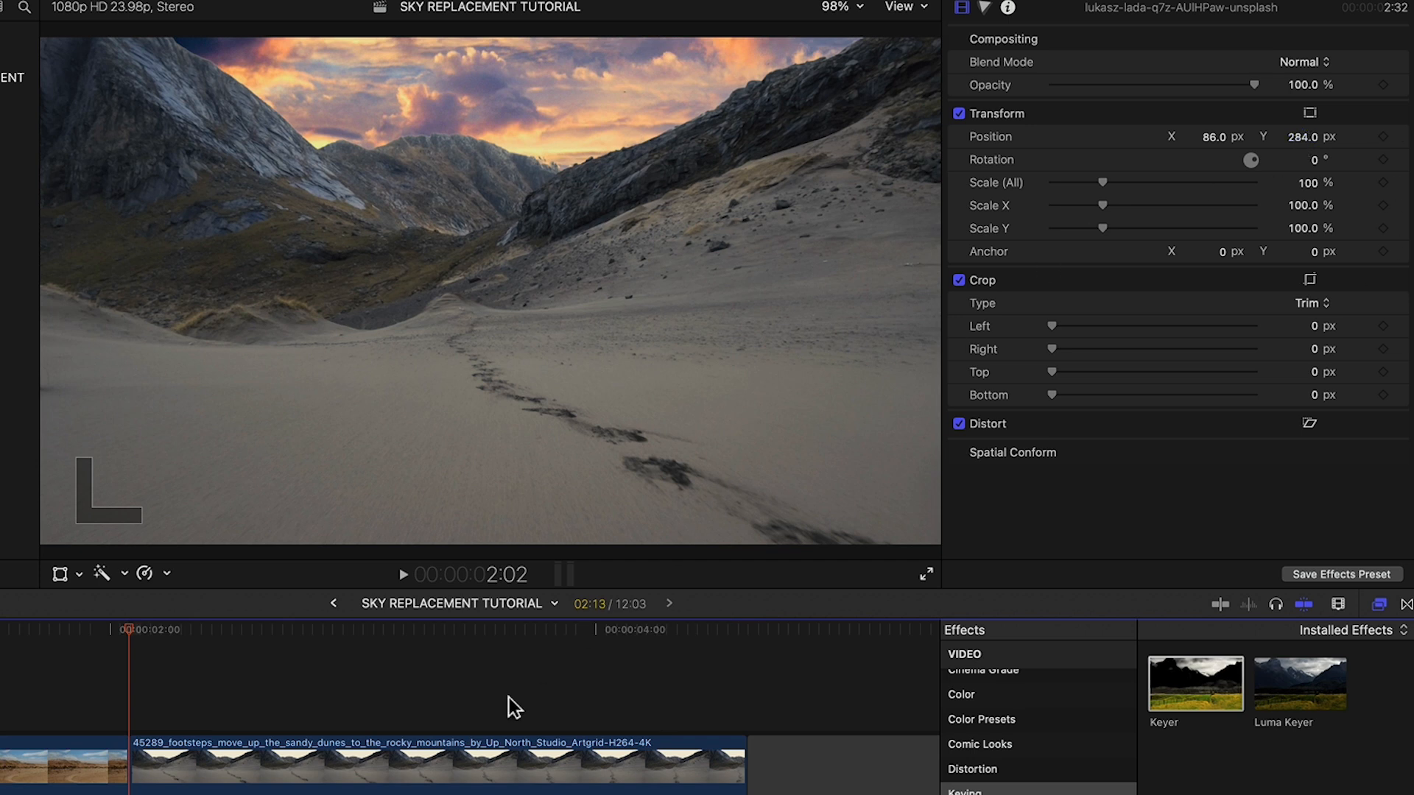
- Select the mountain clip and scroll the Video inspector to the Keyer's Matte Tools
{"action": "double_click", "coordinate": [1194, 684]}
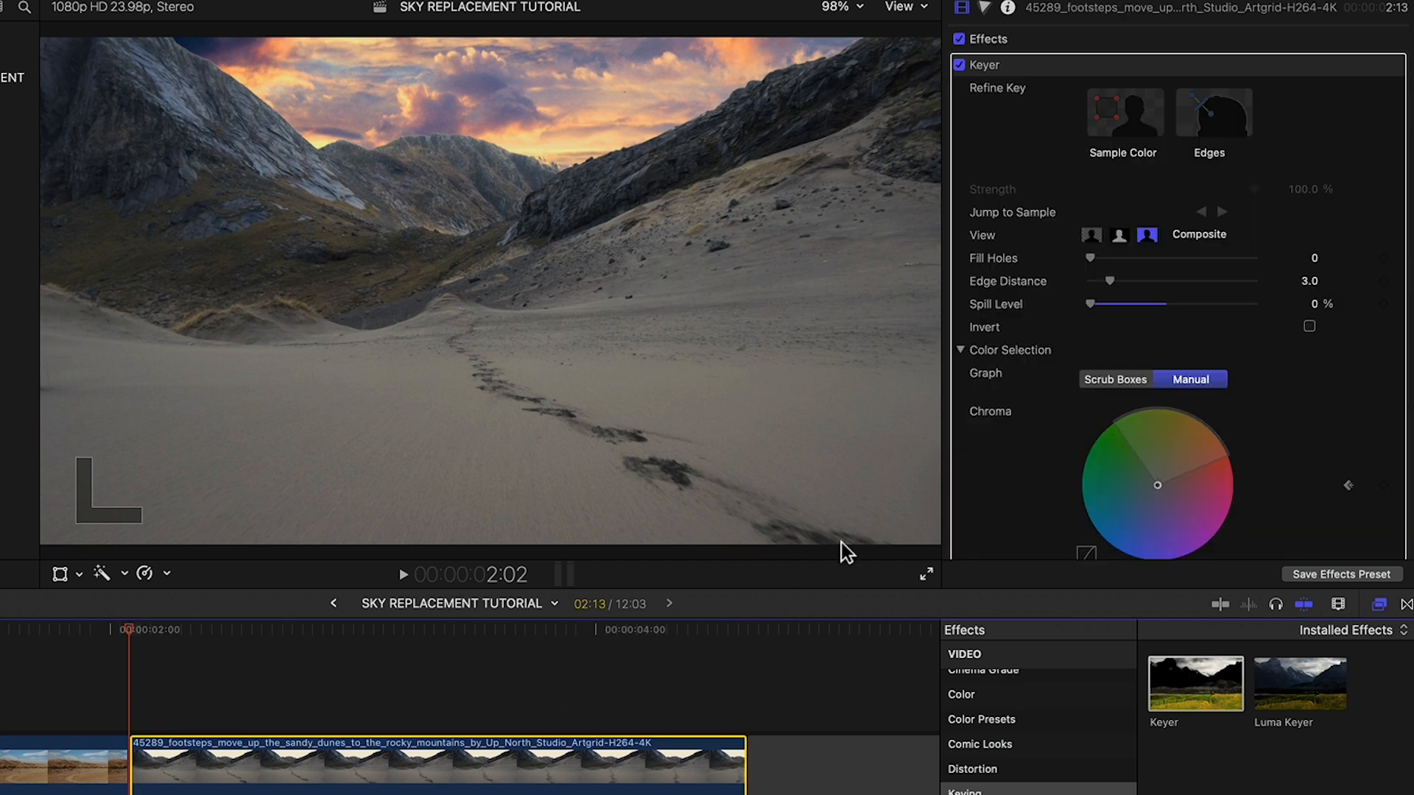
{"action": "scroll", "scroll_direction": "down", "scroll_amount": 3}
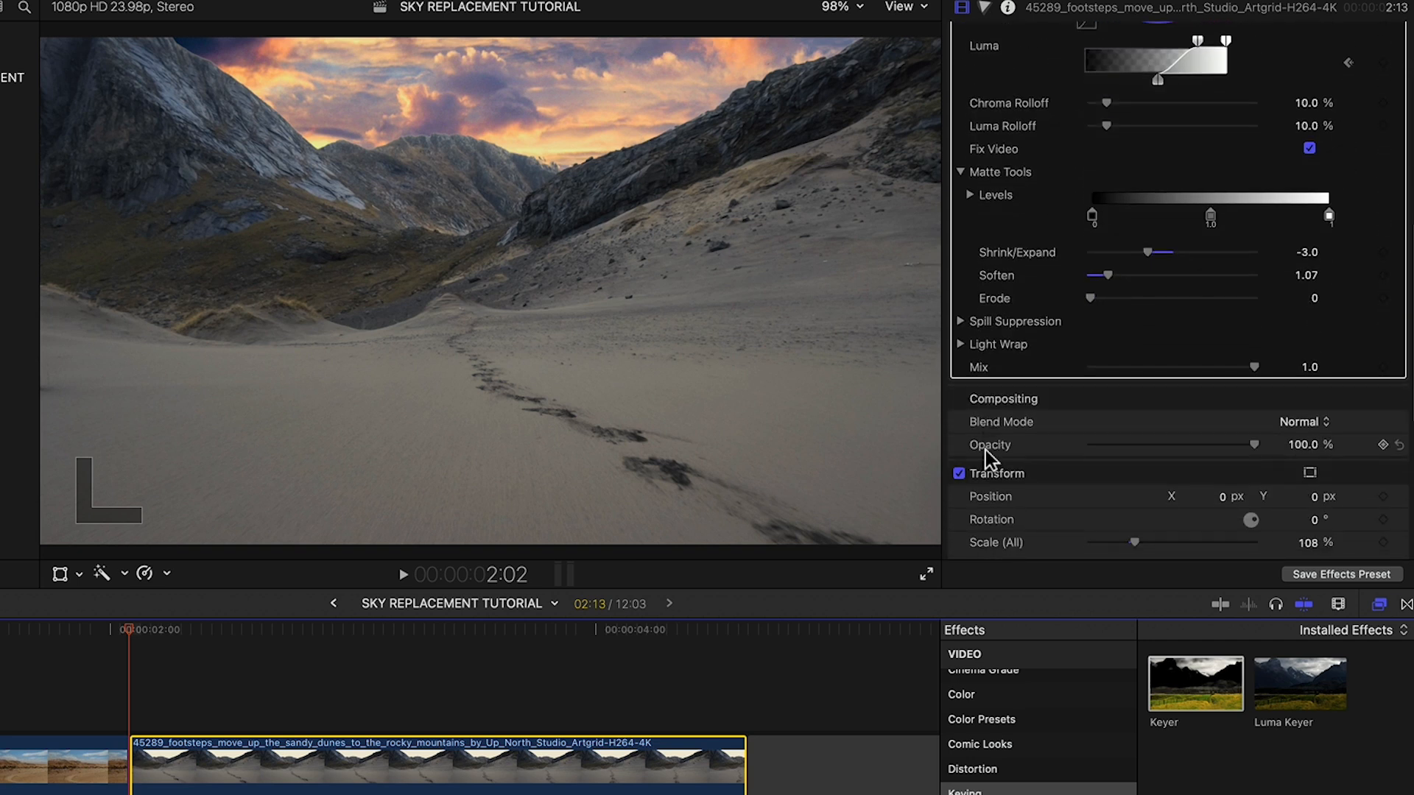
{"action": "mouse_move", "coordinate": [1257, 374]}
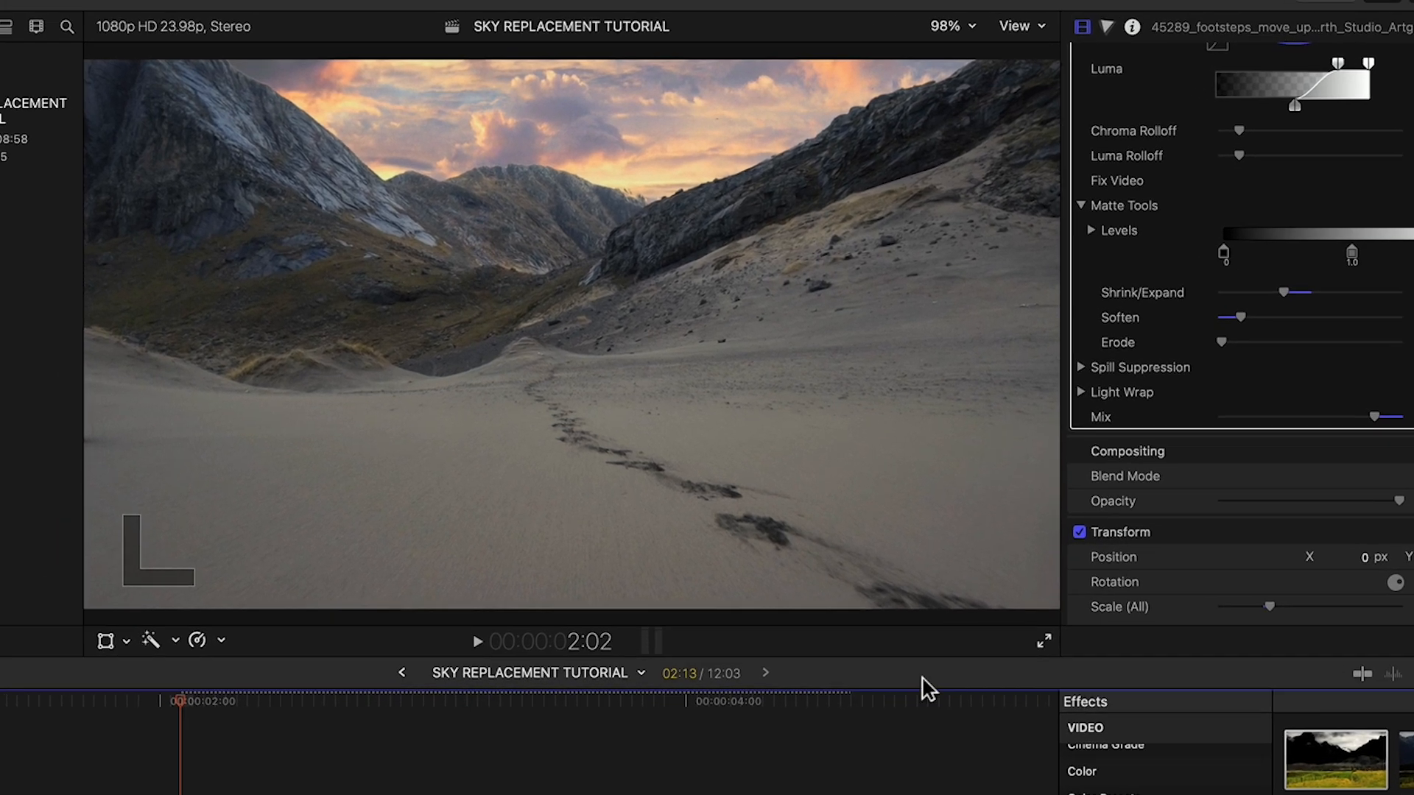
- Play back the sunset sky composite to review it, then stop
{"action": "left_click", "coordinate": [476, 640]}
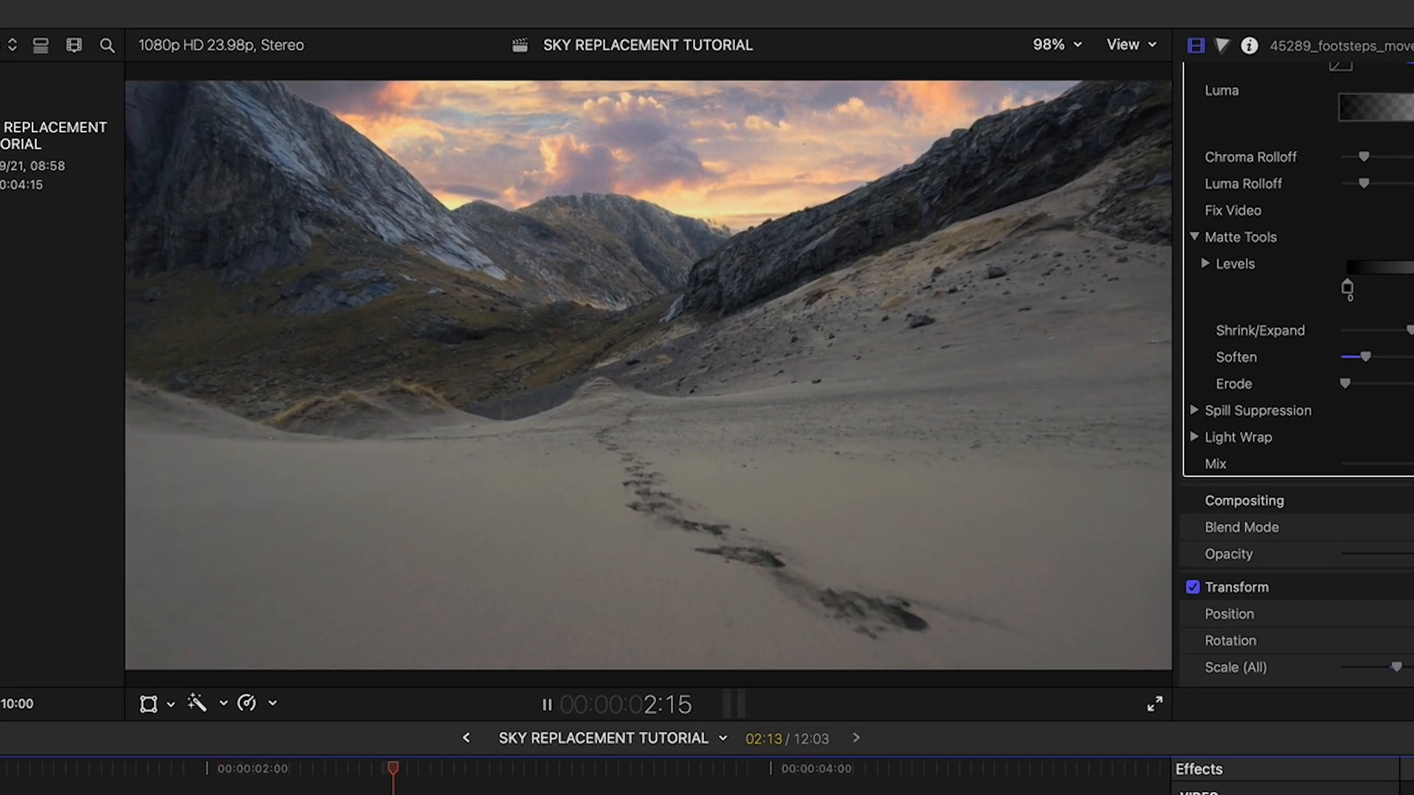
{"action": "left_click", "coordinate": [545, 703]}
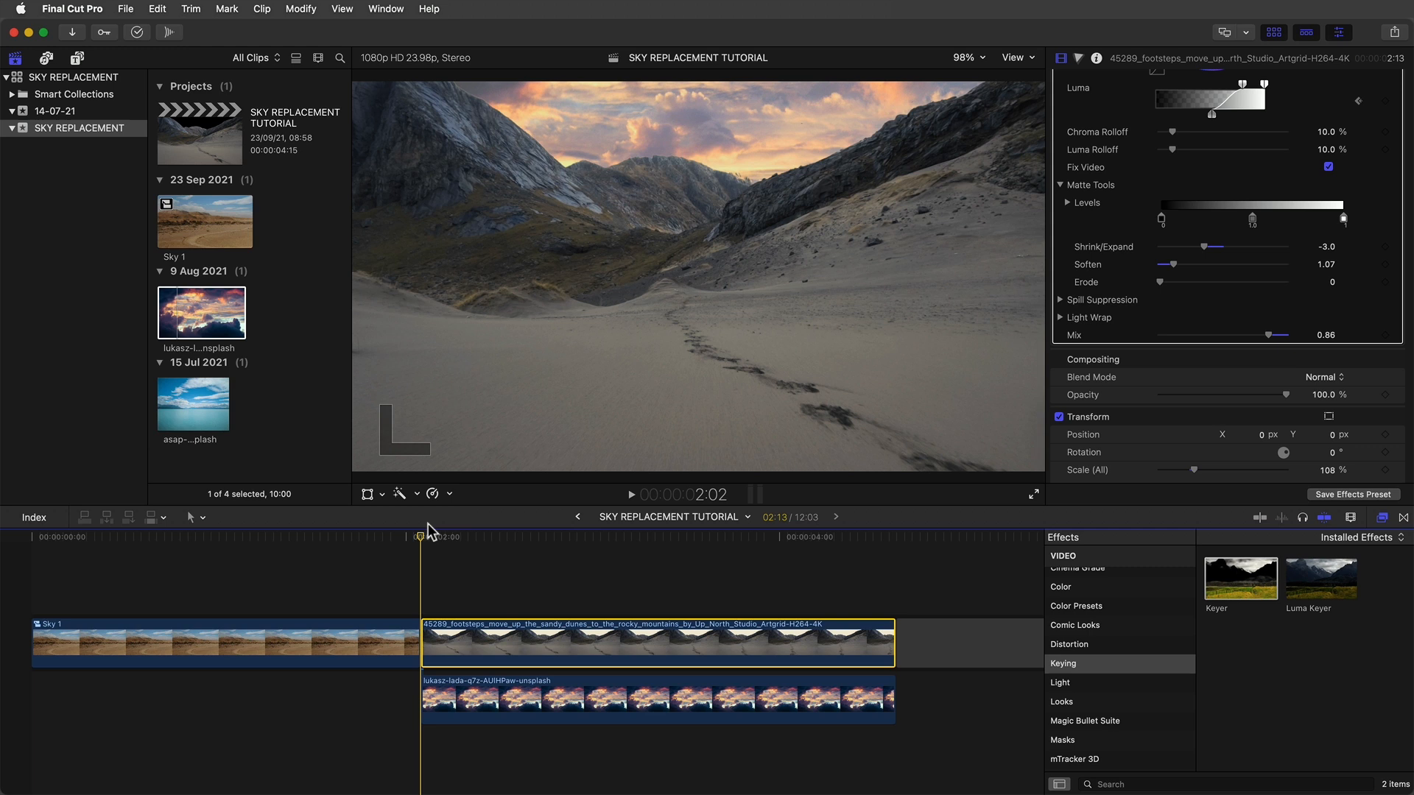
{"action": "mouse_move", "coordinate": [450, 647]}
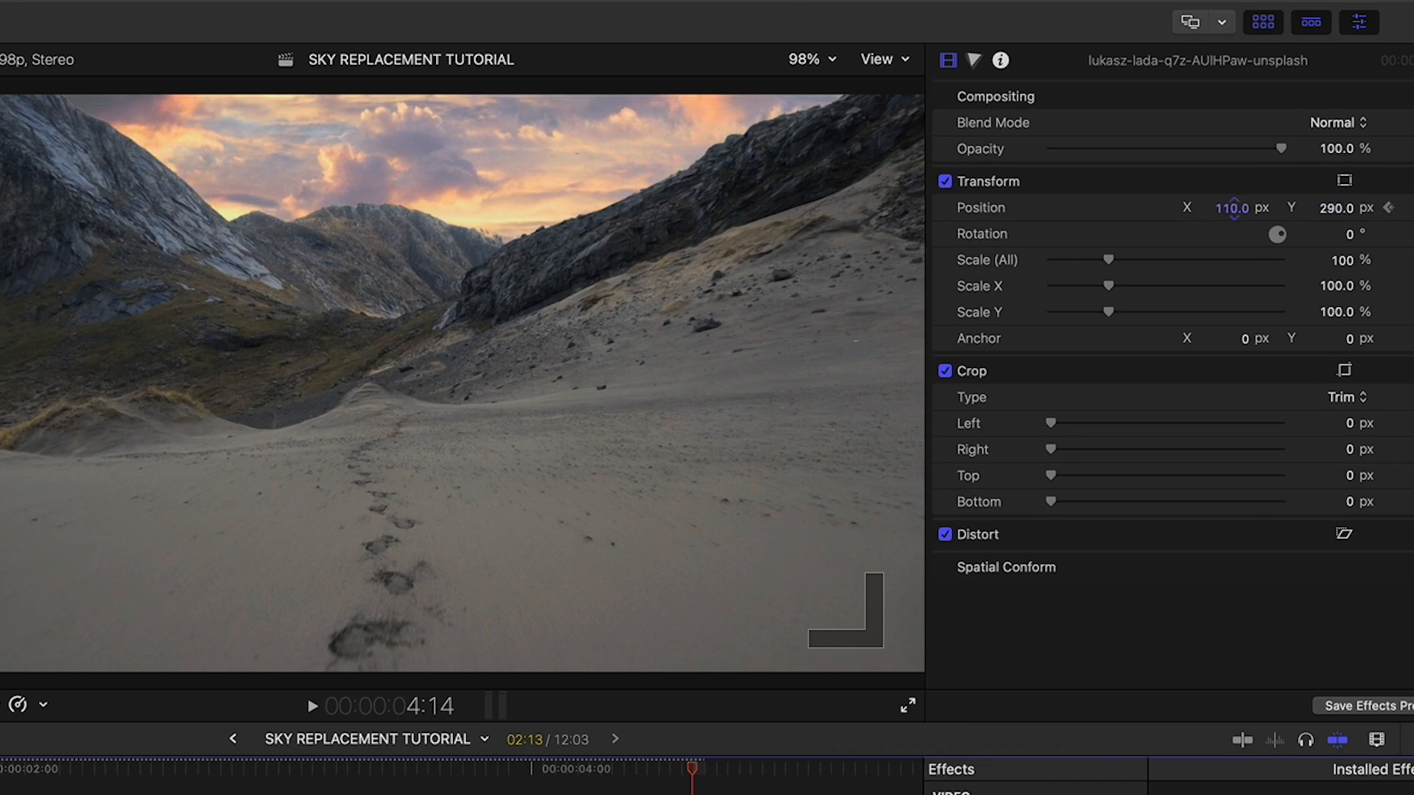
- Show Video Animation on the sunset clip to reveal its Transform position keyframes
{"action": "right_click", "coordinate": [225, 685]}
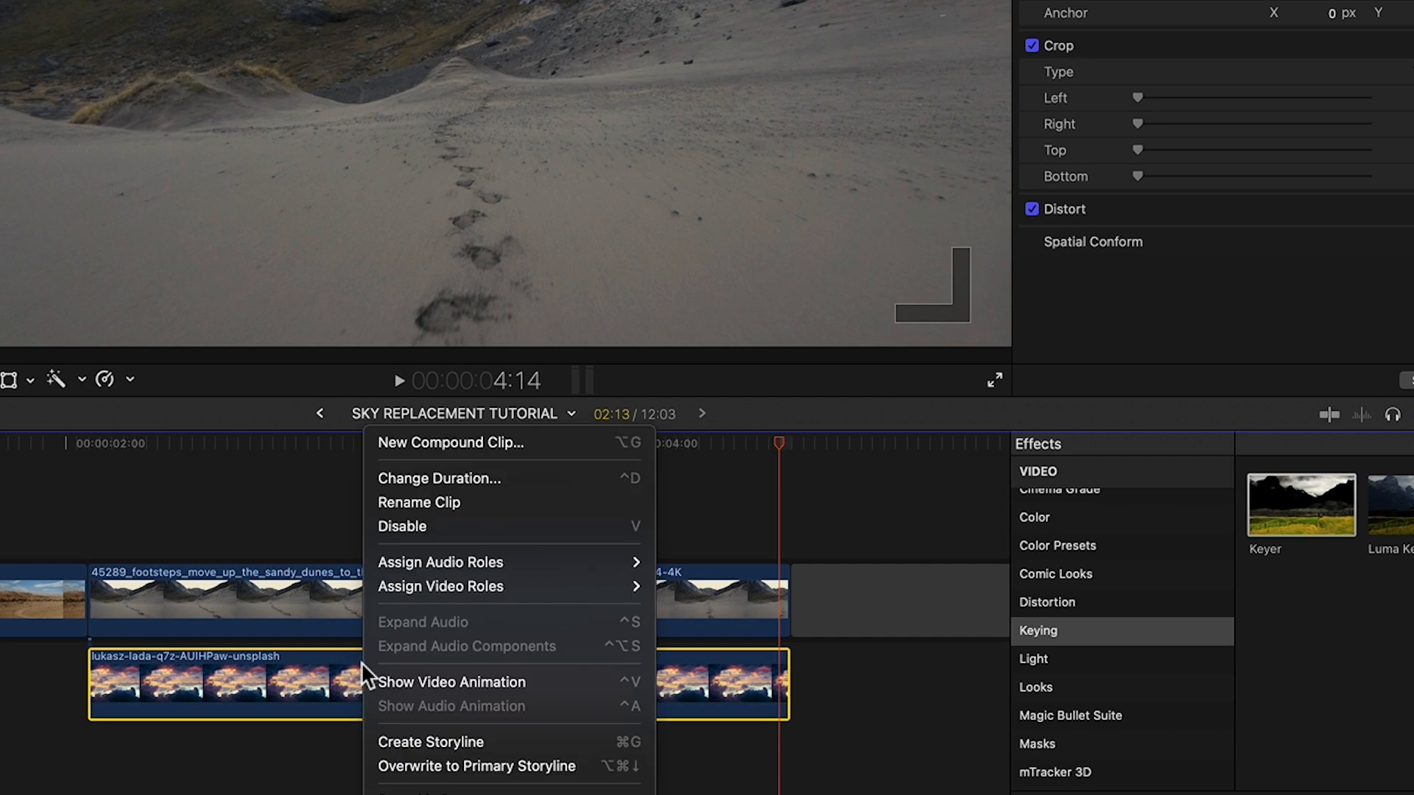
{"action": "left_click", "coordinate": [452, 681]}
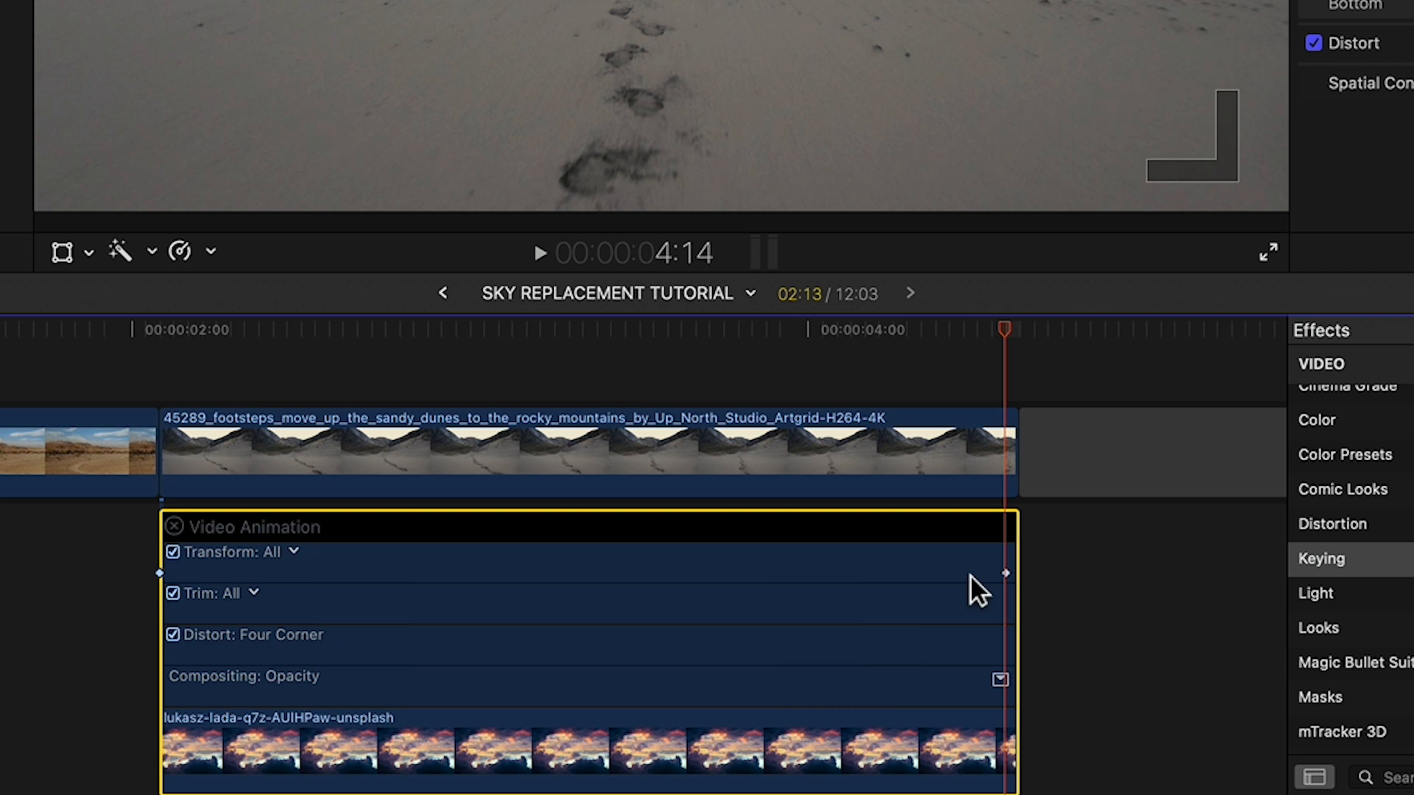
{"action": "mouse_move", "coordinate": [350, 557]}
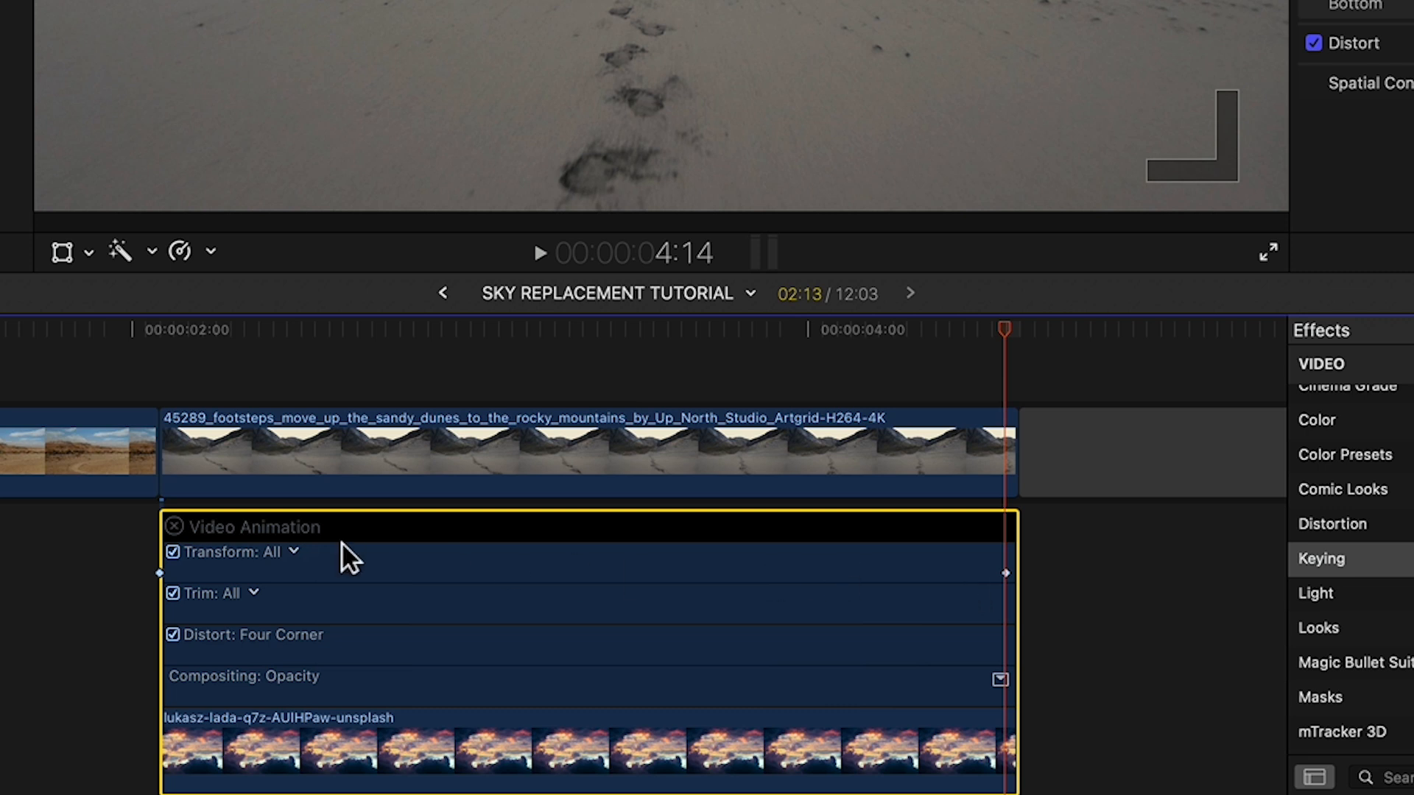
{"action": "left_click", "coordinate": [176, 527]}
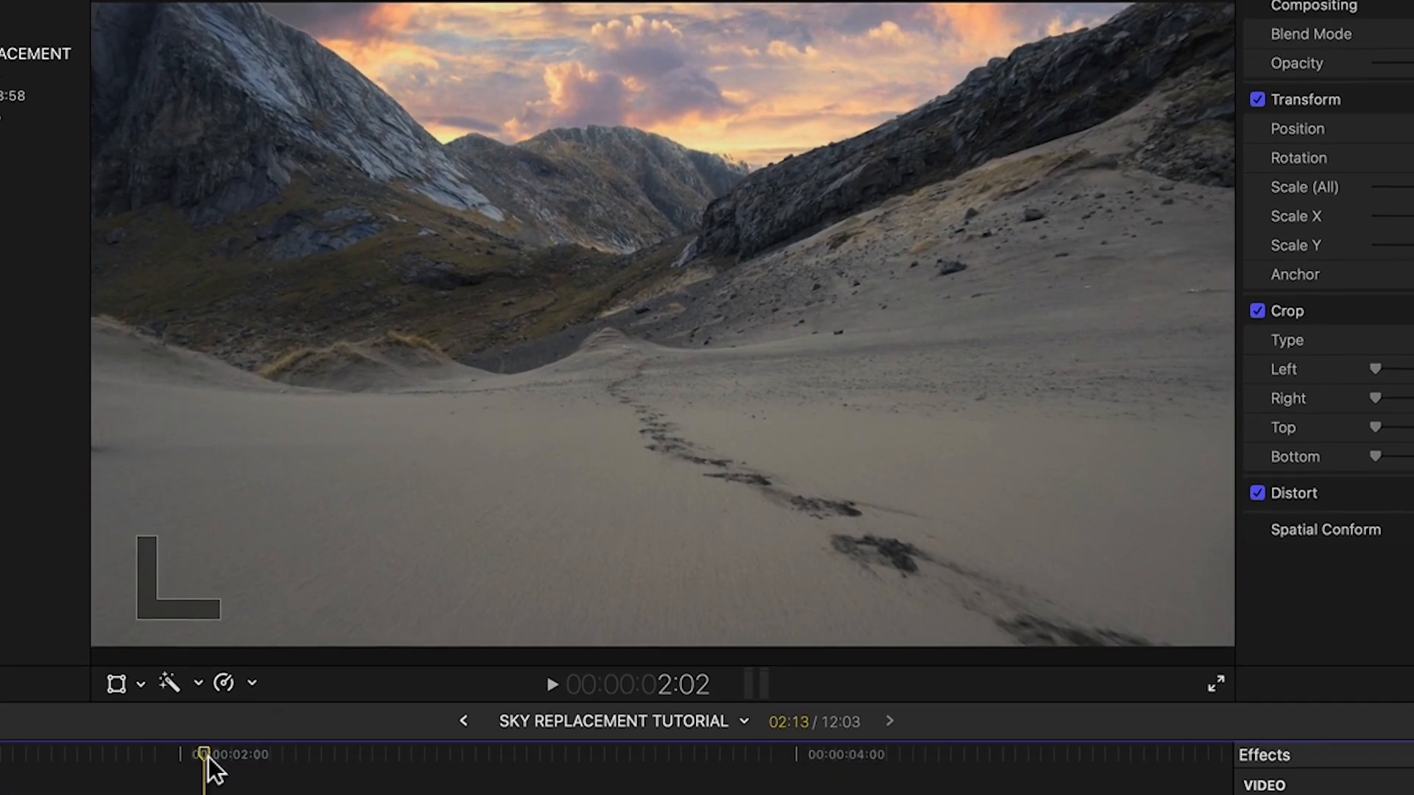
- Make a New Compound Clip named 'Sky 2' from the two stacked clips and confirm
{"action": "right_click", "coordinate": [270, 591]}
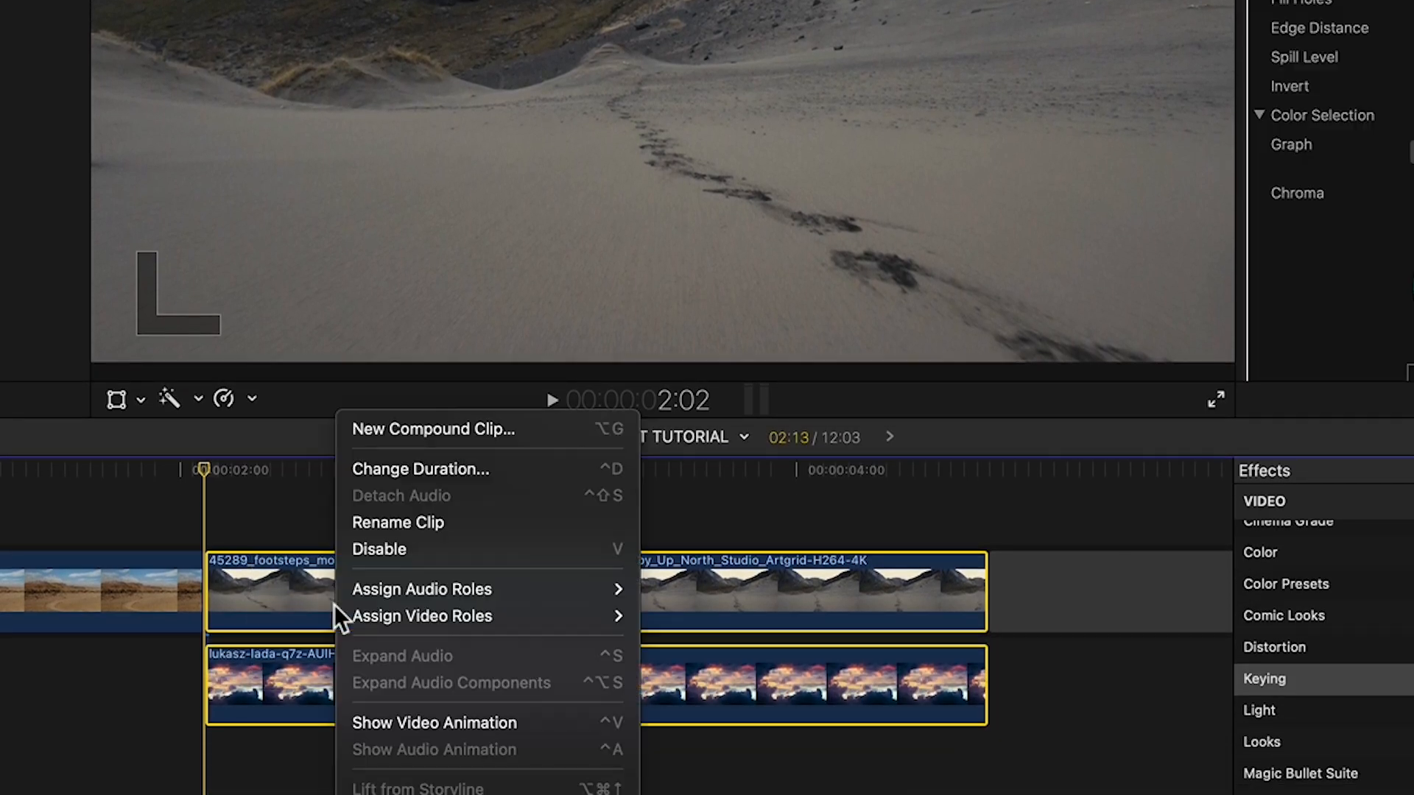
{"action": "left_click", "coordinate": [433, 429]}
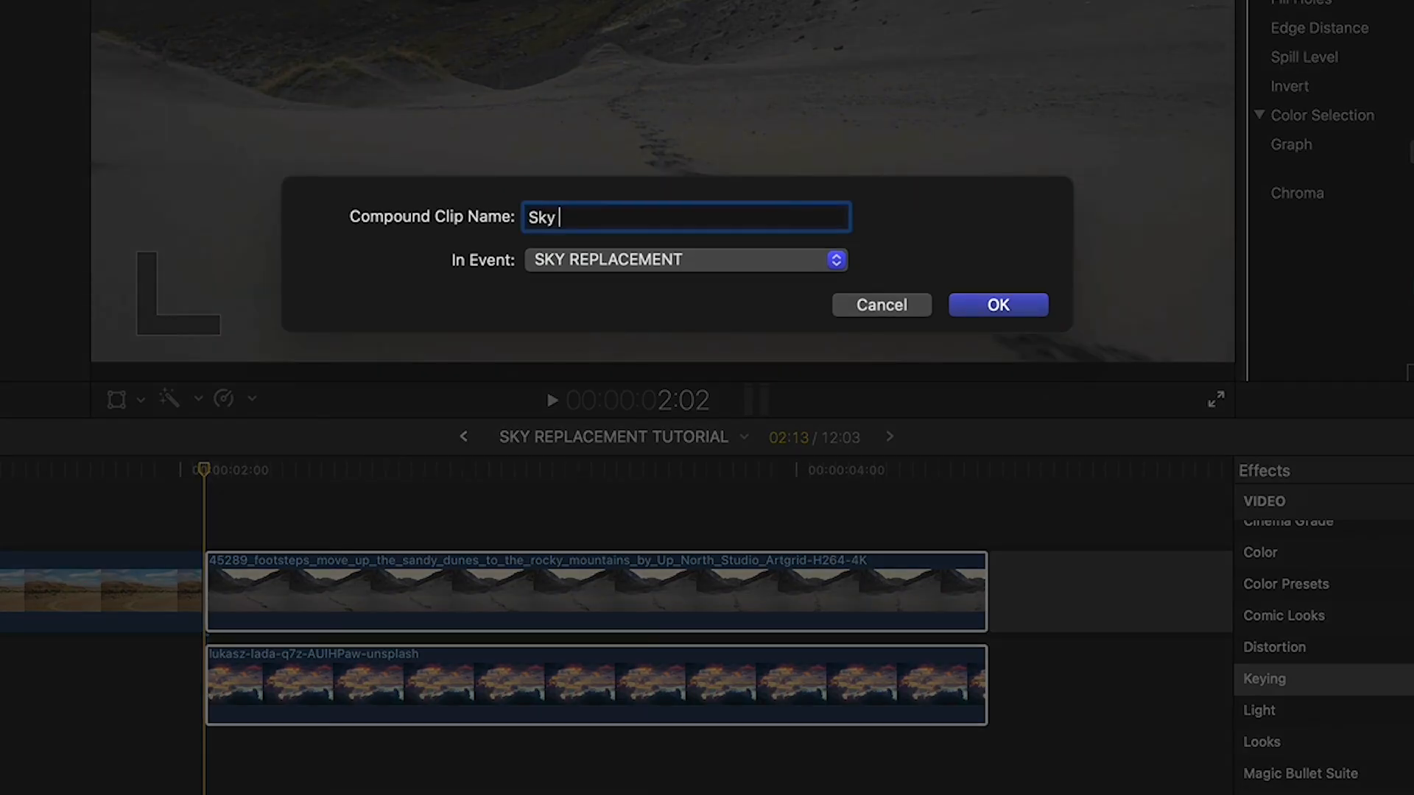
{"action": "left_click", "coordinate": [997, 304]}
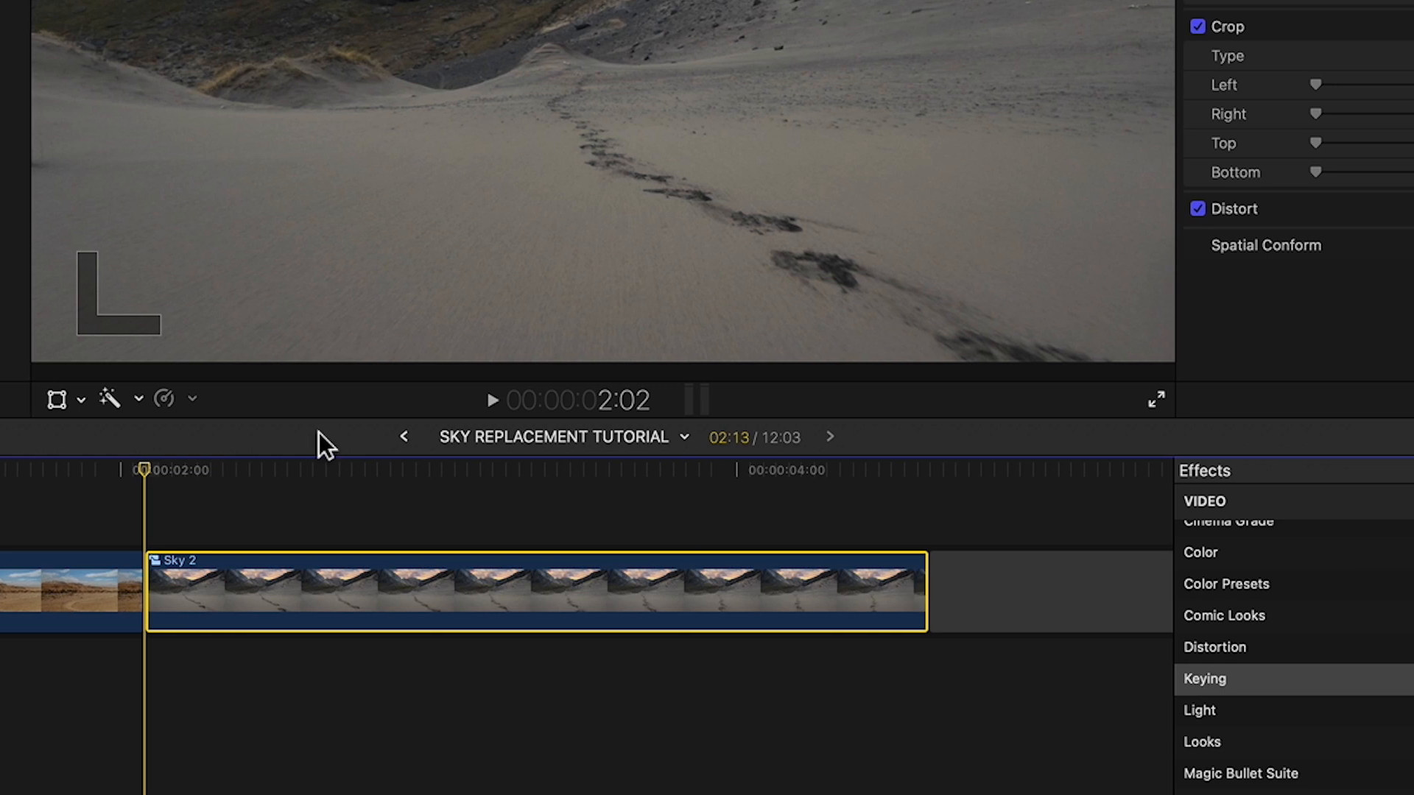
{"action": "left_click", "coordinate": [1226, 521]}
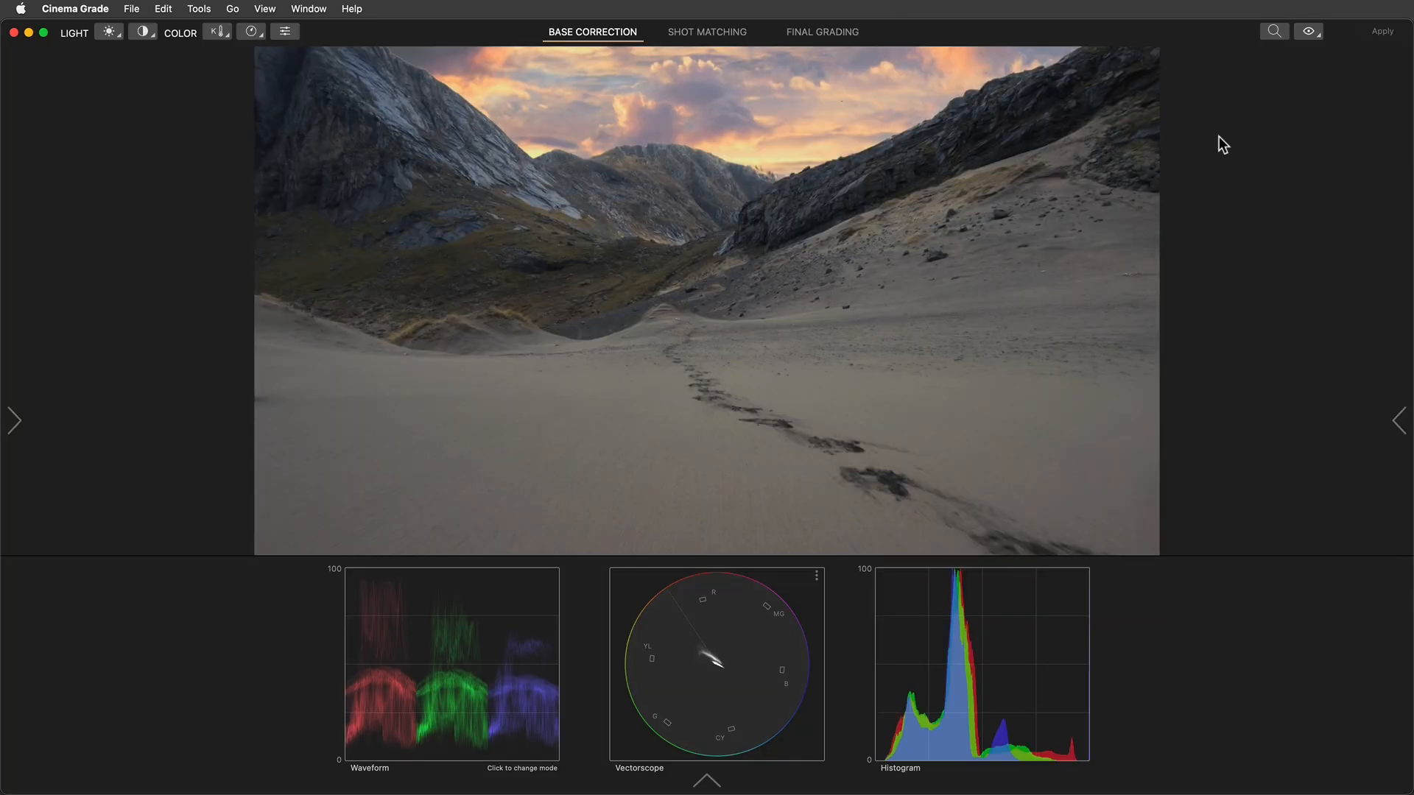
{"action": "mouse_move", "coordinate": [909, 56]}
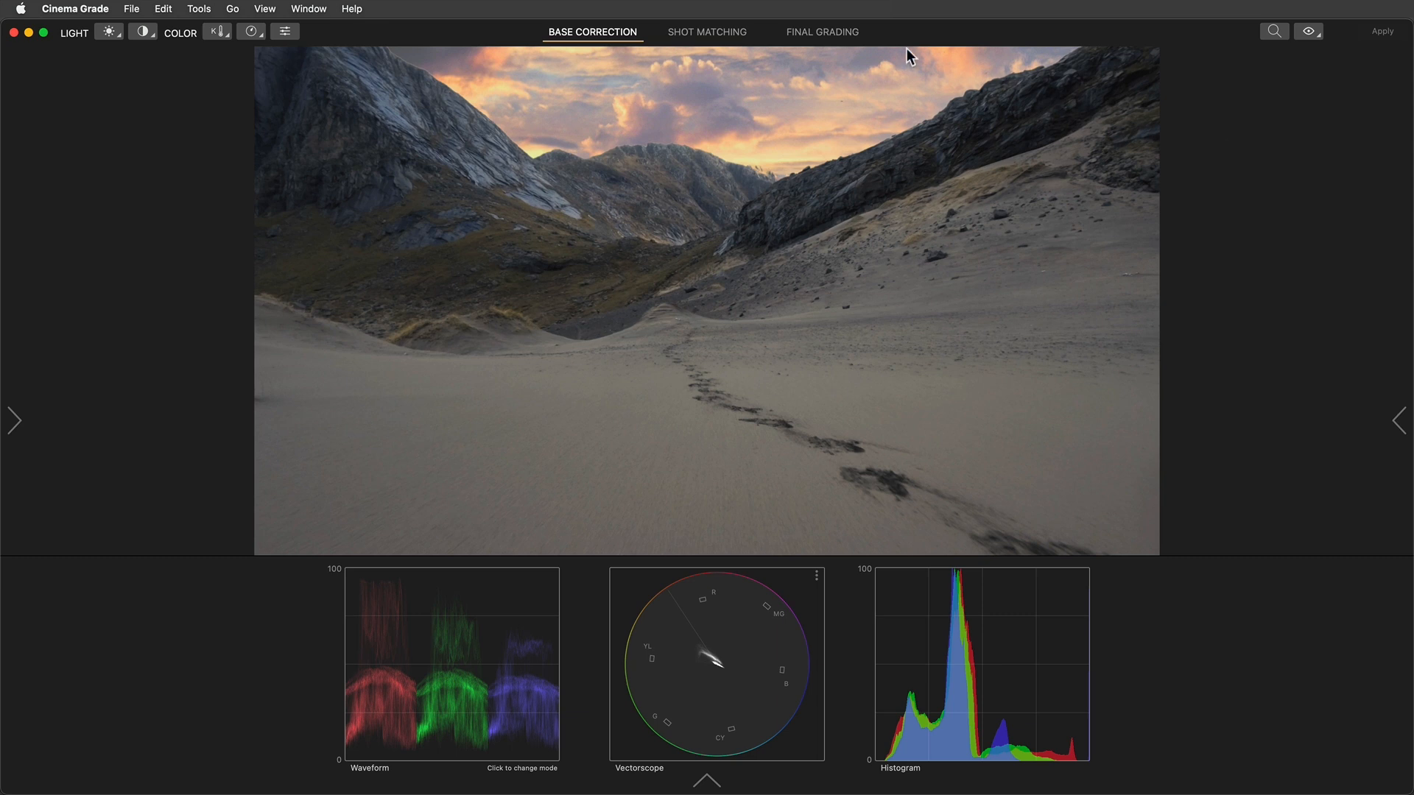
- Choose a cool teal look from the LUT collection and apply the grade back to the edit
{"action": "left_click", "coordinate": [820, 31]}
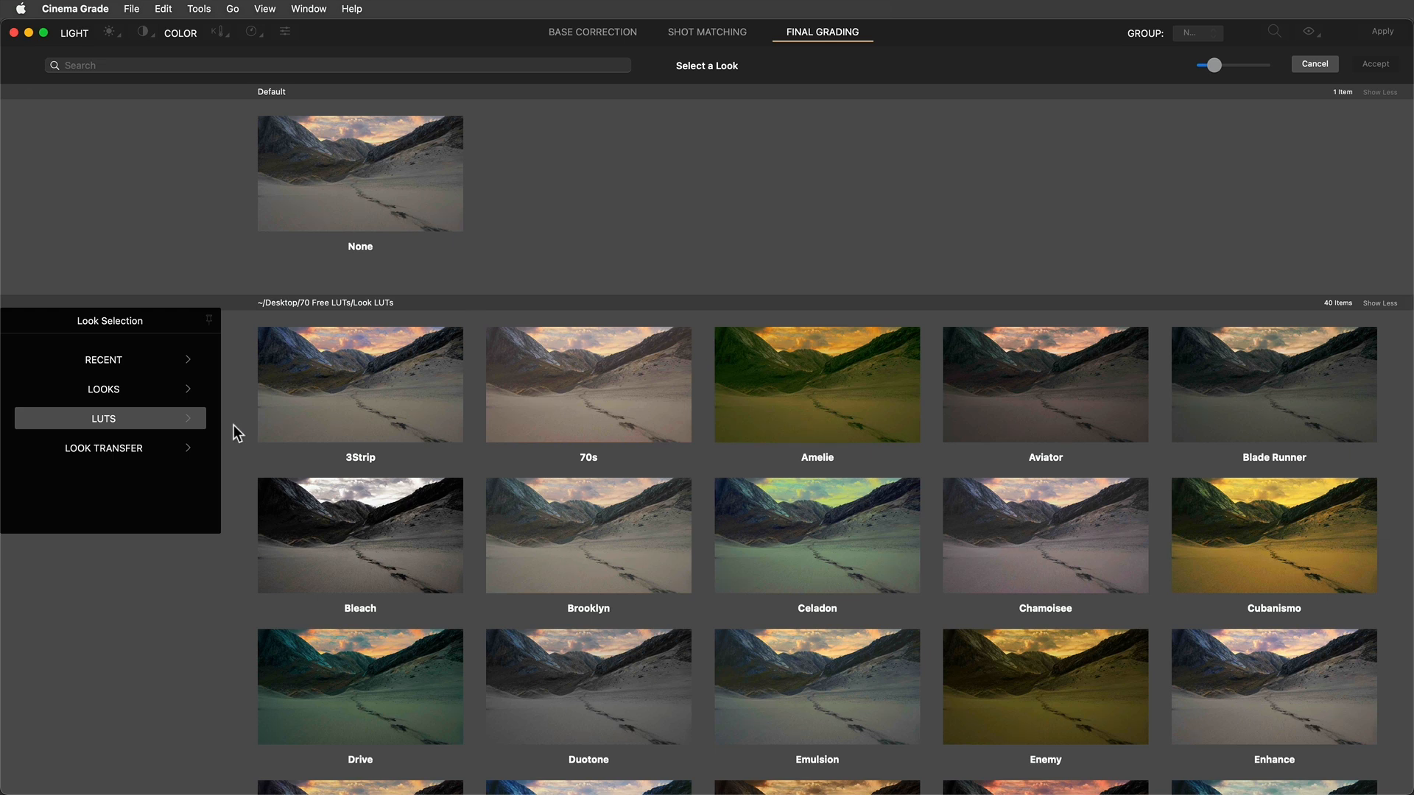
{"action": "scroll", "scroll_direction": "down", "scroll_amount": 3}
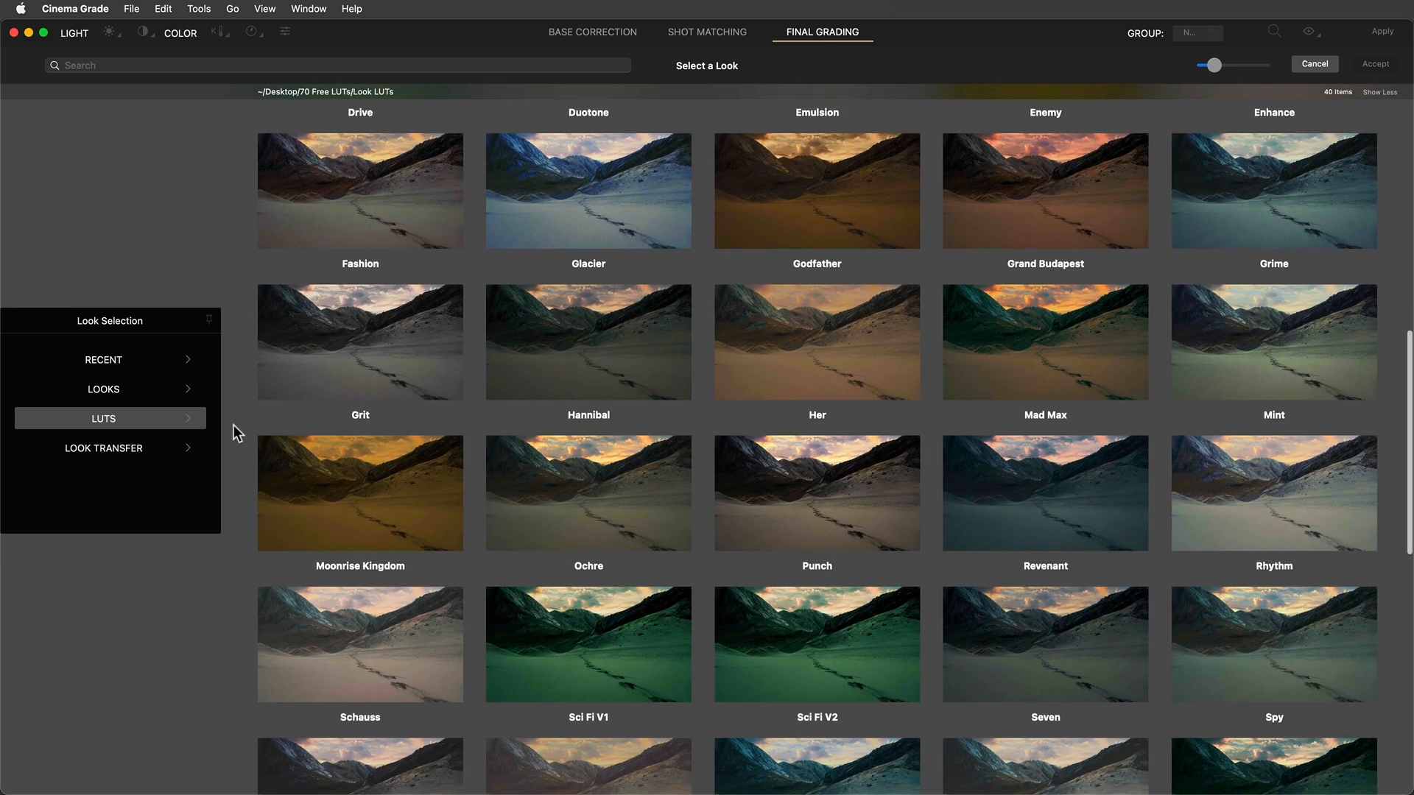
{"action": "scroll", "scroll_direction": "down", "scroll_amount": 3}
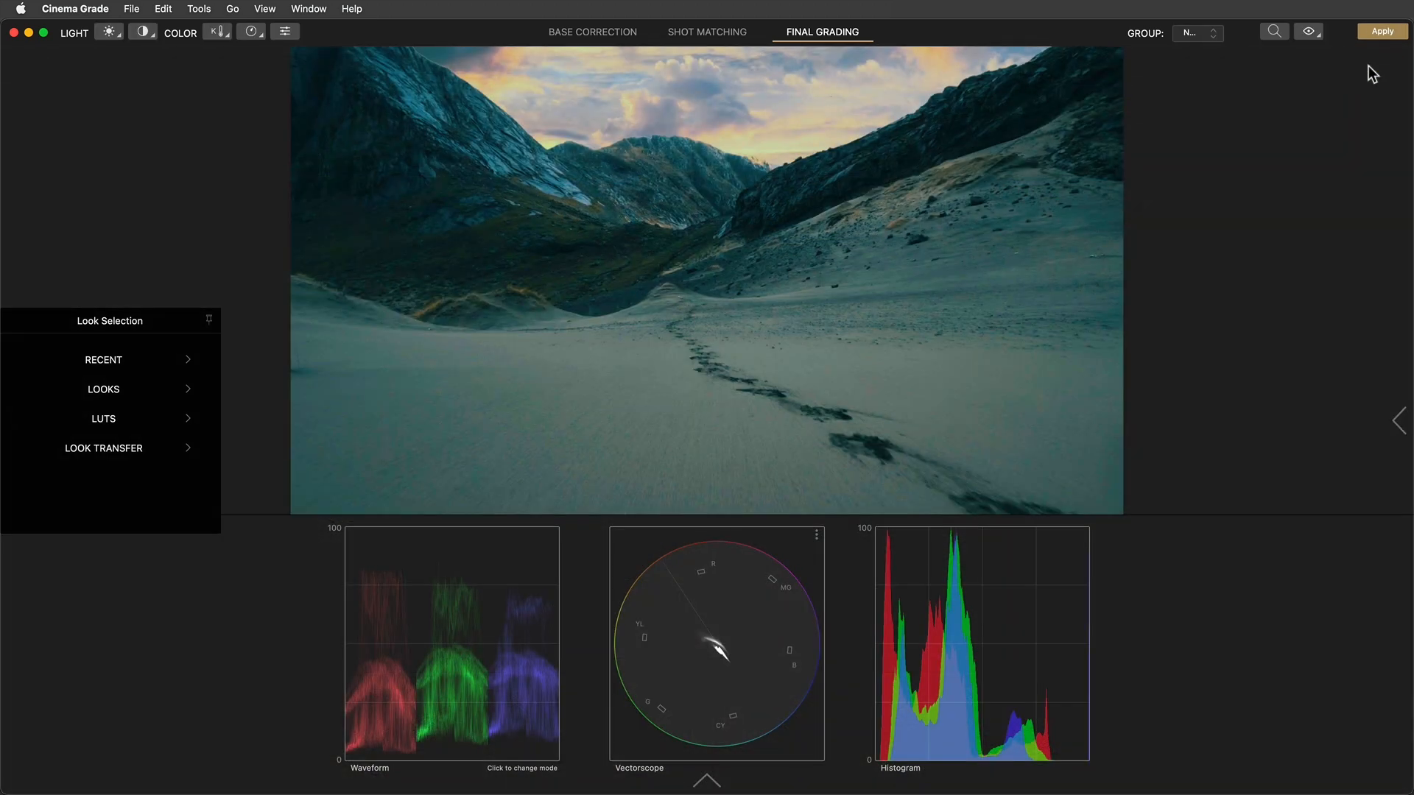
{"action": "left_click", "coordinate": [1399, 421]}
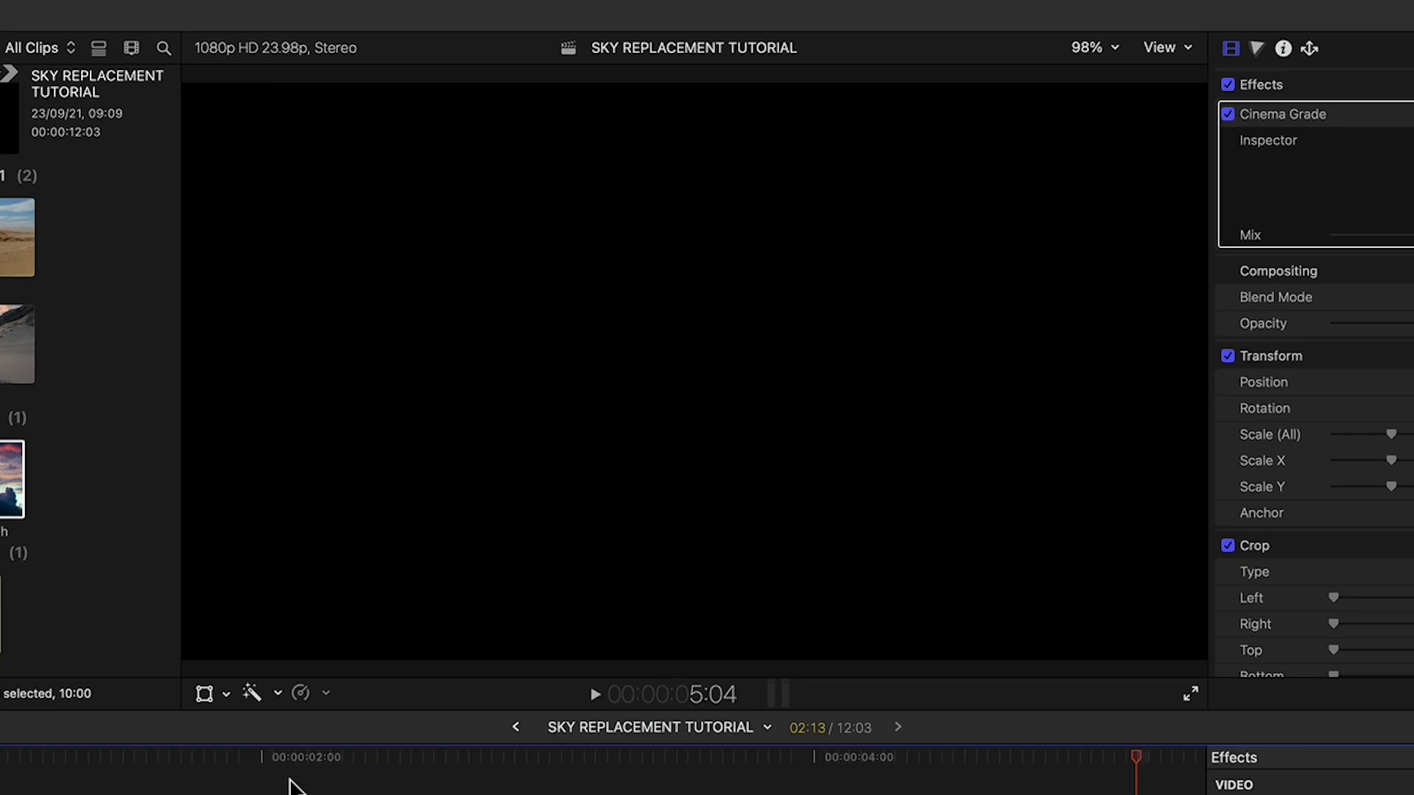
- Move the playhead onto the graded Sky 2 compound clip to review frames in the viewer
{"action": "left_click", "coordinate": [594, 693]}
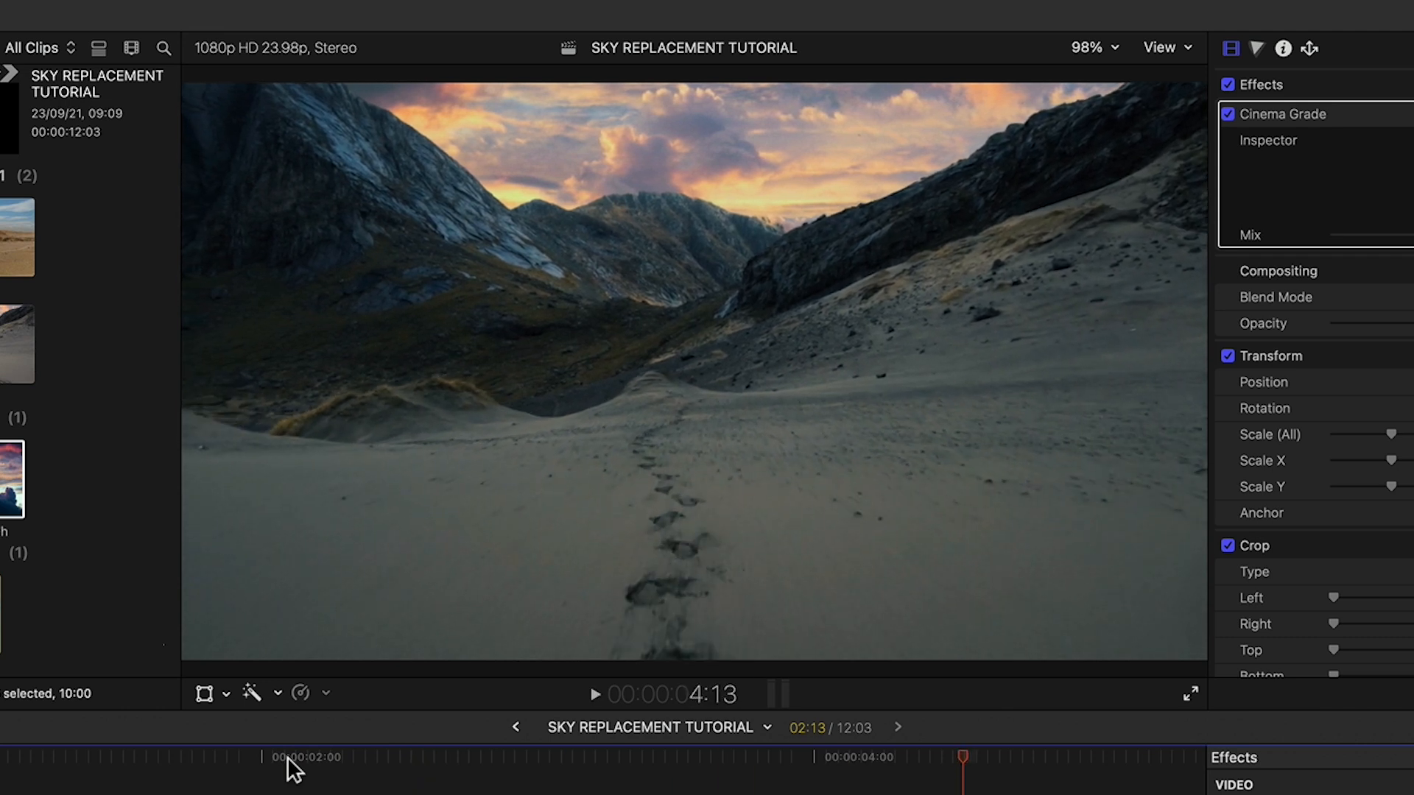
{"action": "left_click", "coordinate": [282, 755]}
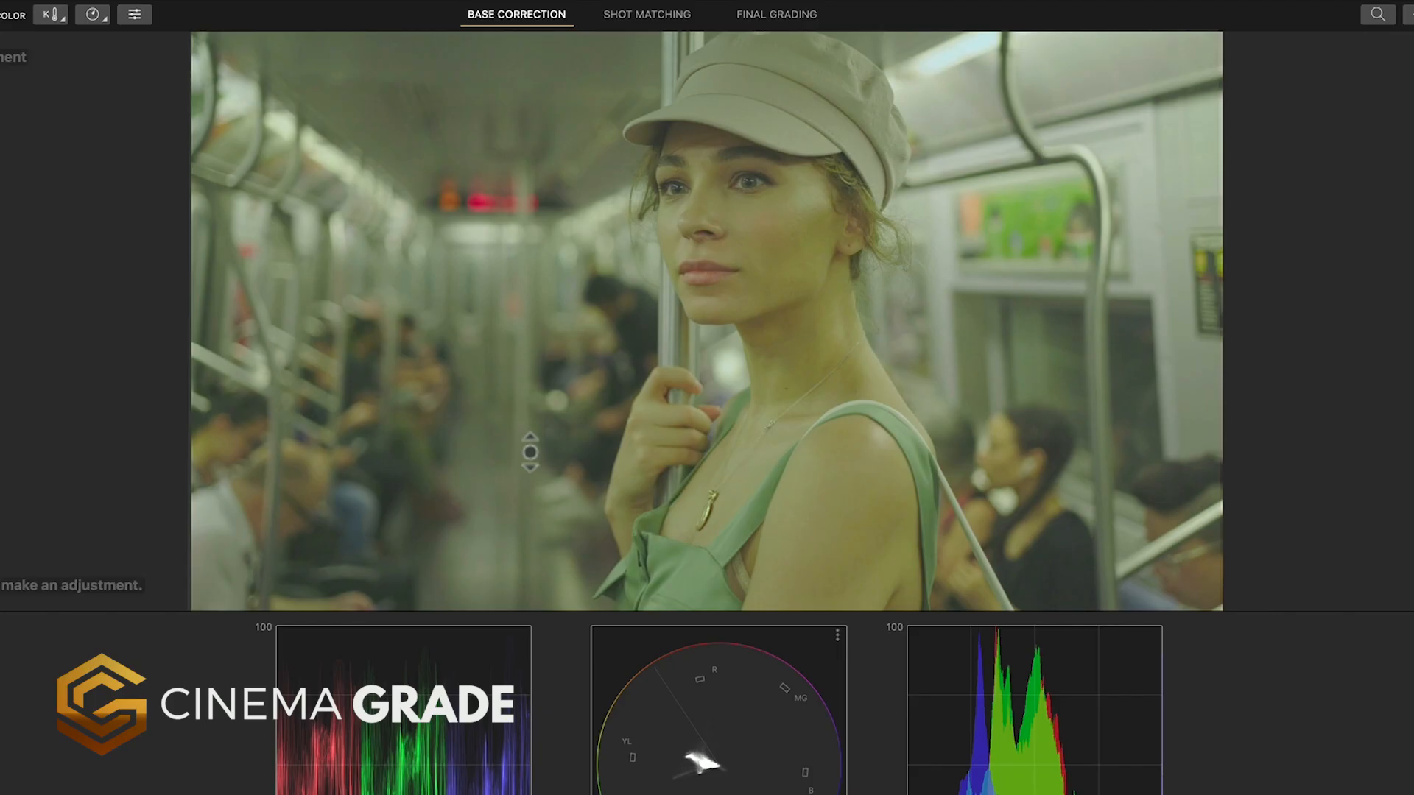
- Pick the ASCEND Grime look from the LUTs and accept it
{"action": "left_click", "coordinate": [775, 13]}
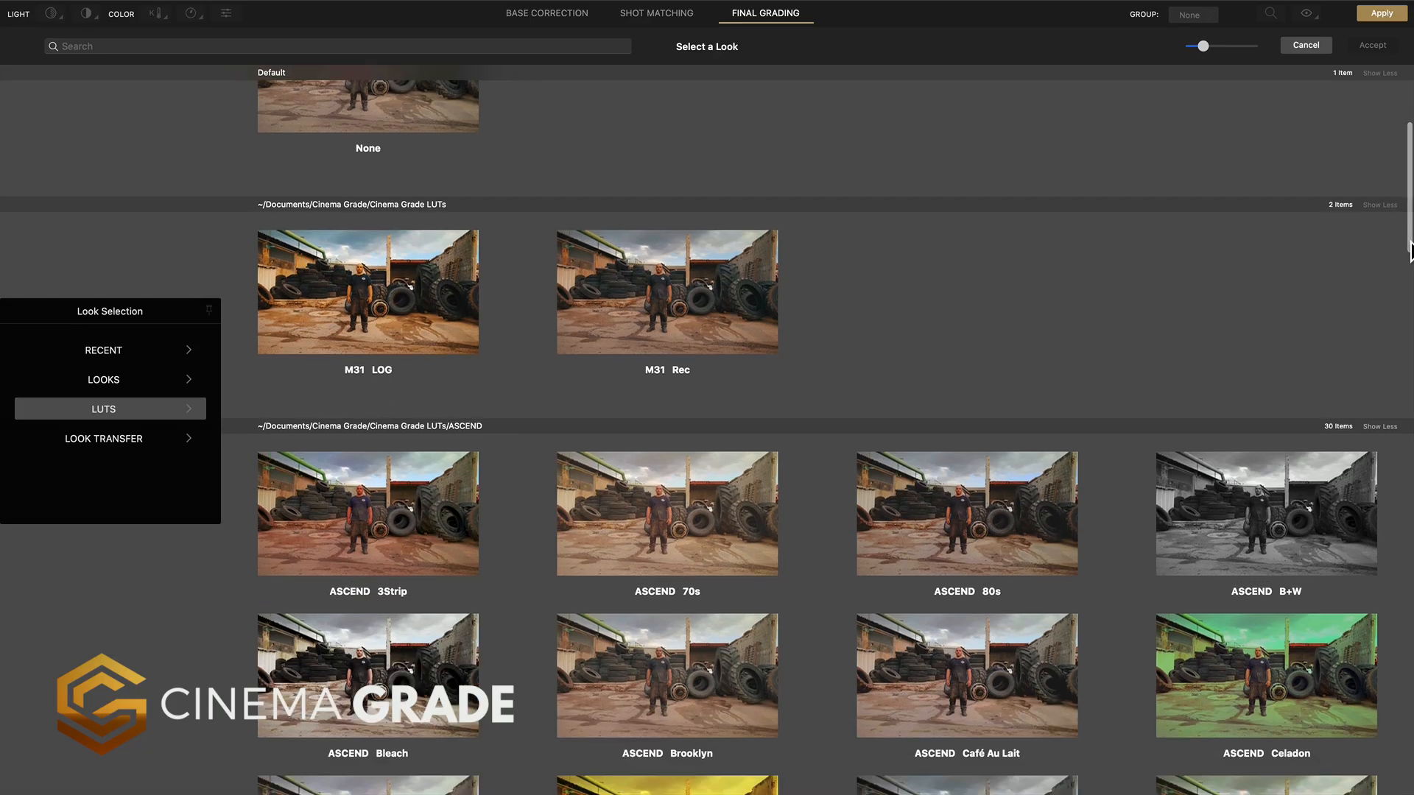
{"action": "scroll", "scroll_direction": "down", "scroll_amount": 3}
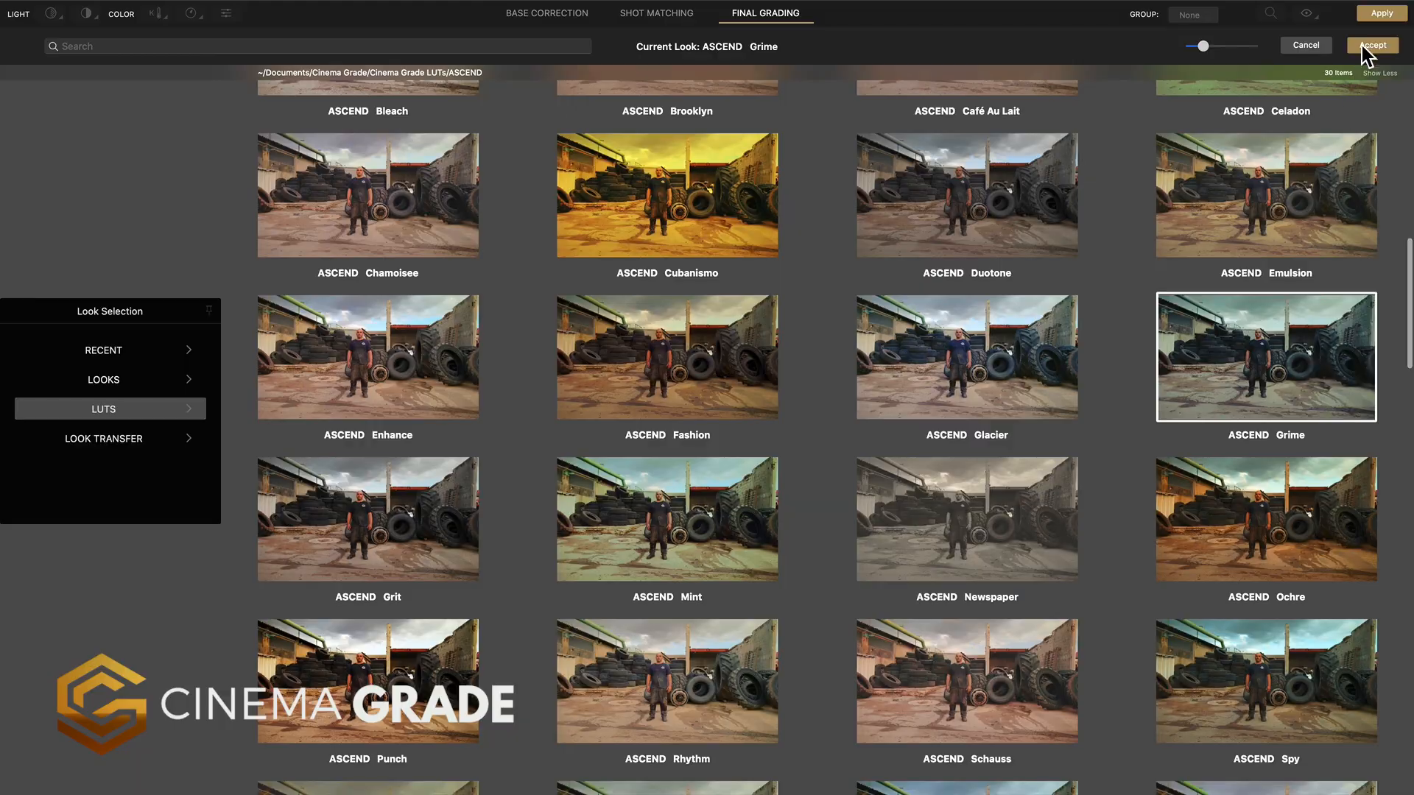
{"action": "left_click", "coordinate": [1370, 45]}
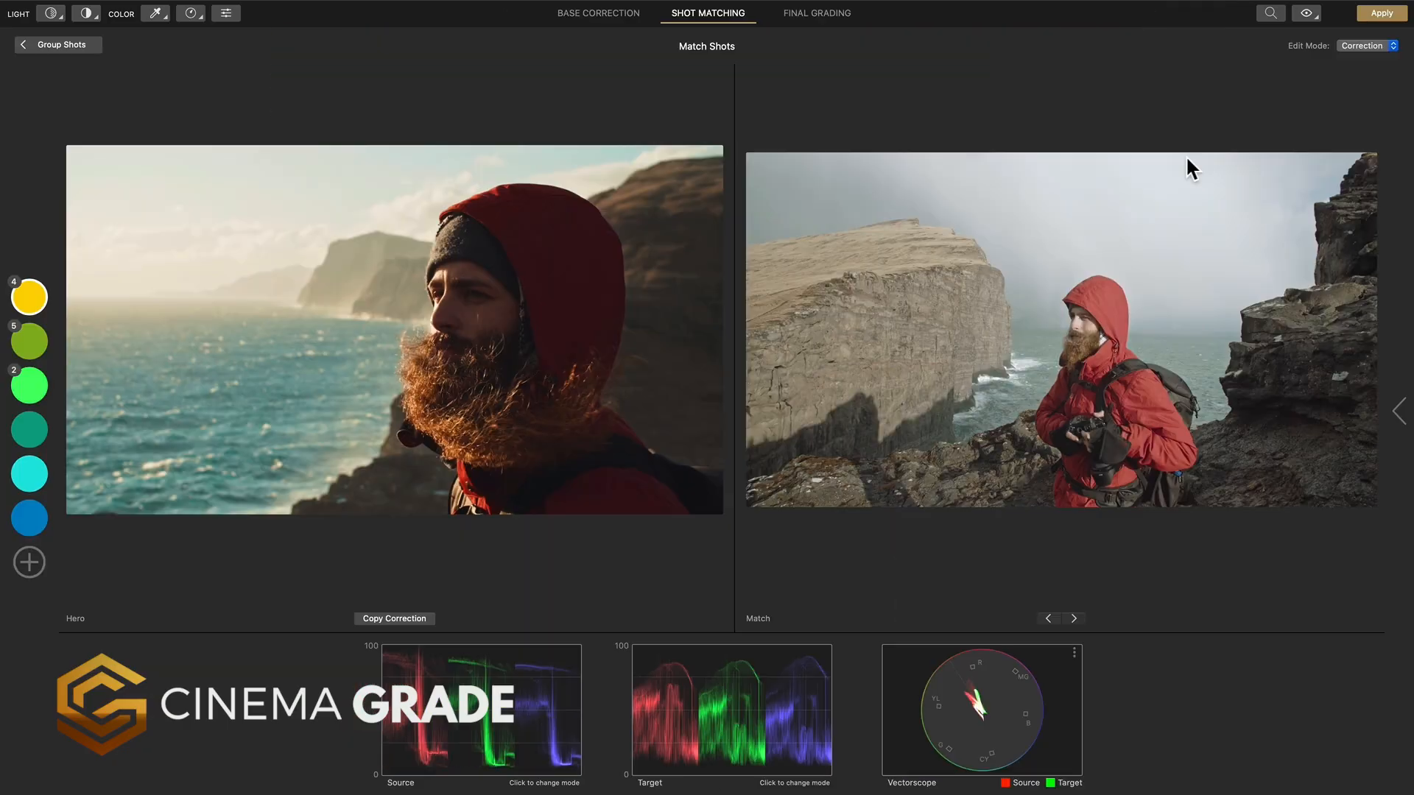
- In Shot Matching's Base Correction, place the chart overlay and match the presenter shot to it
{"action": "left_click", "coordinate": [394, 619]}
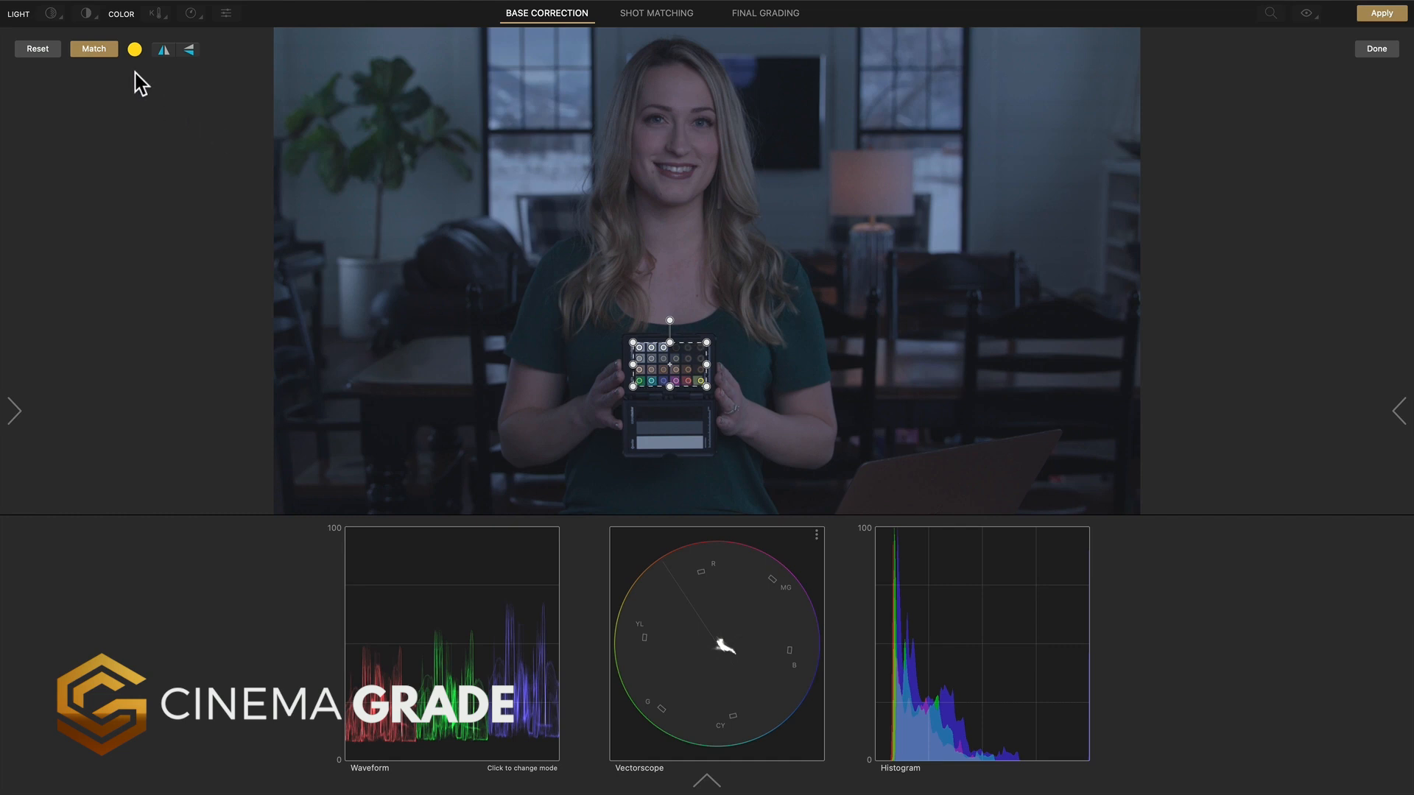
{"action": "left_click", "coordinate": [94, 49]}
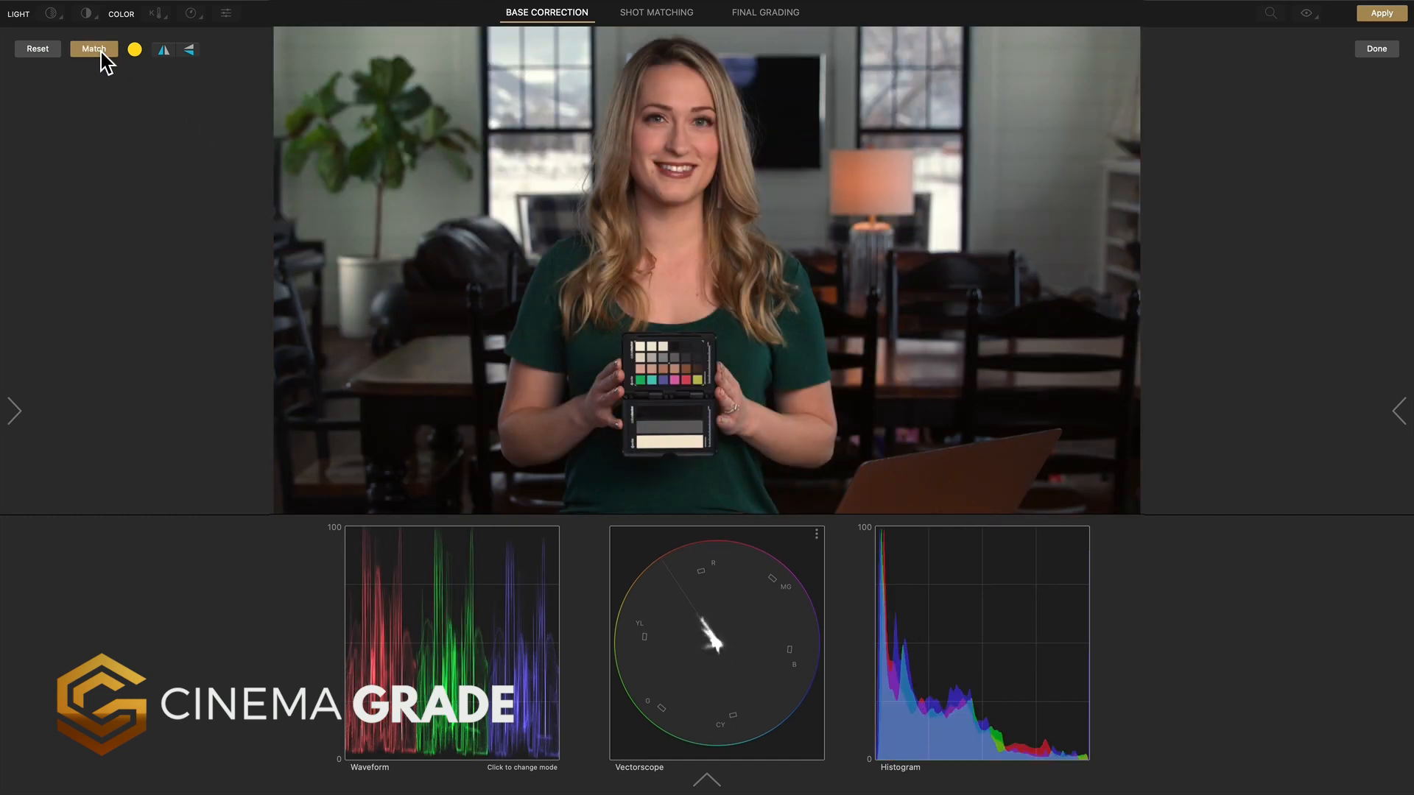